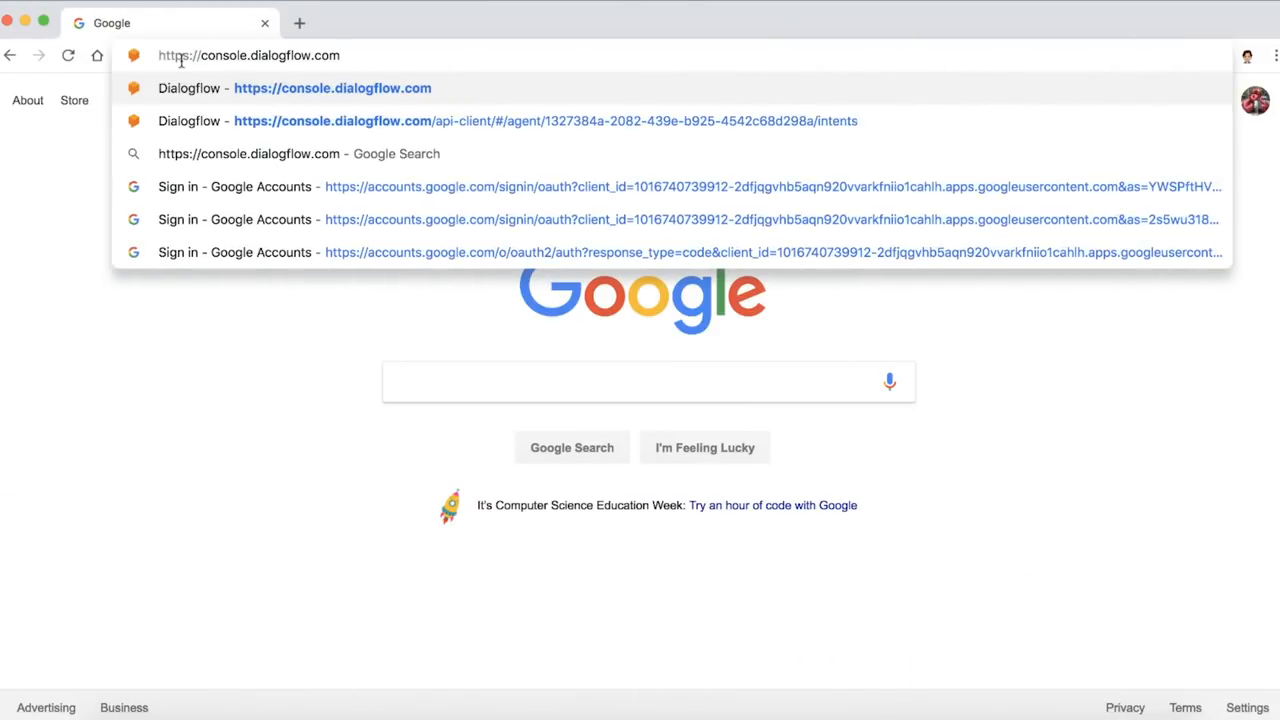
# - Navigate the browser to console.dialogflow.com
pyautogui.click(332, 88)
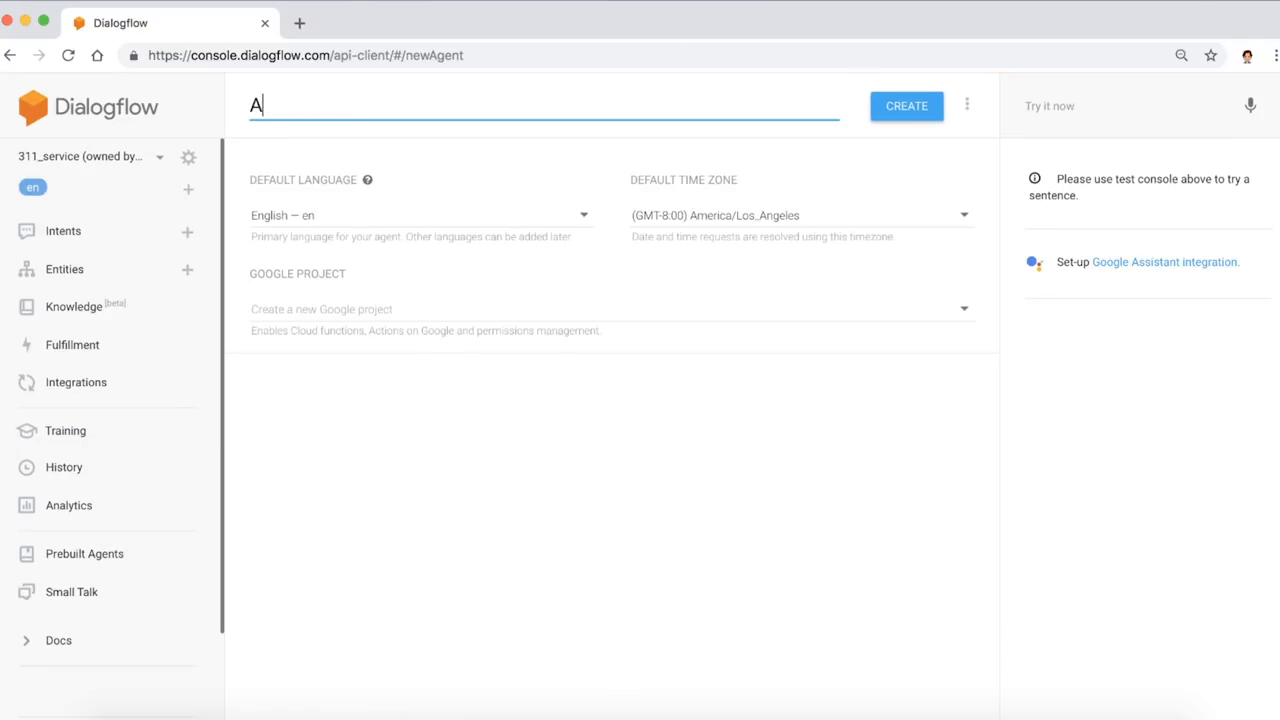
# - Name the agent AppointmentScheduler, choose 'Create a new Google project', and create it
pyautogui.write('ppointmentSched')
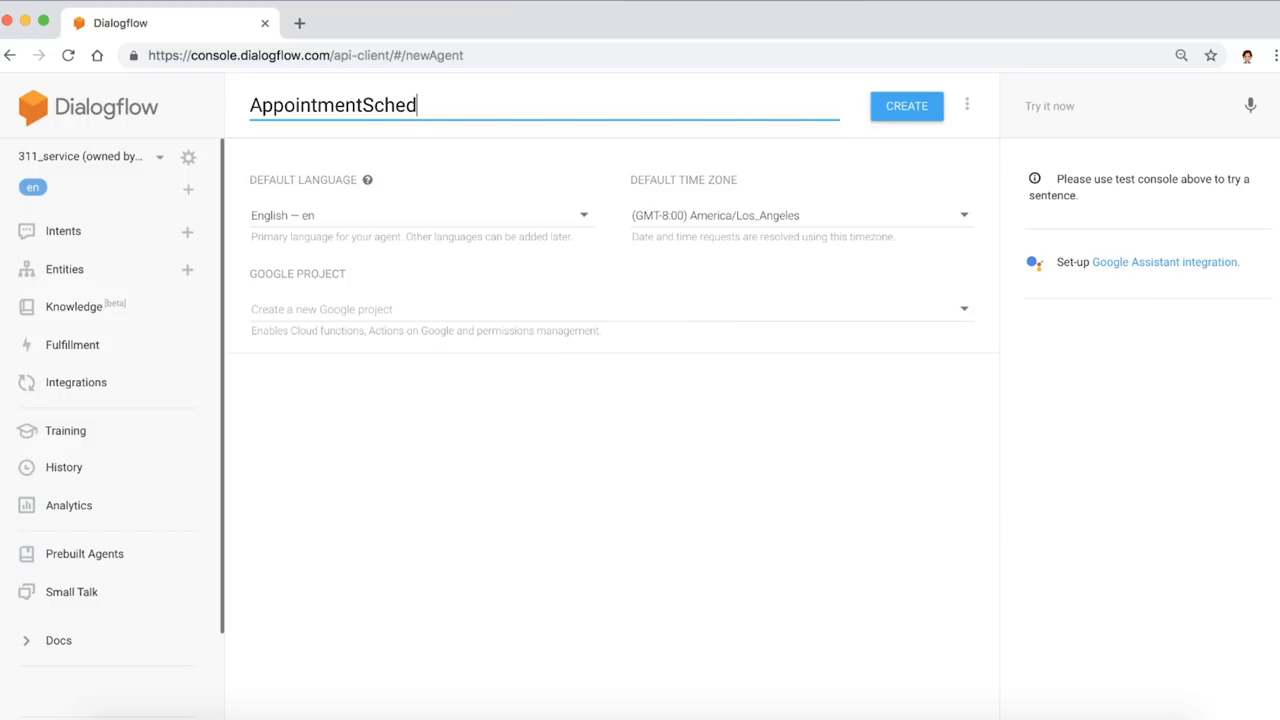
pyautogui.write('uler')
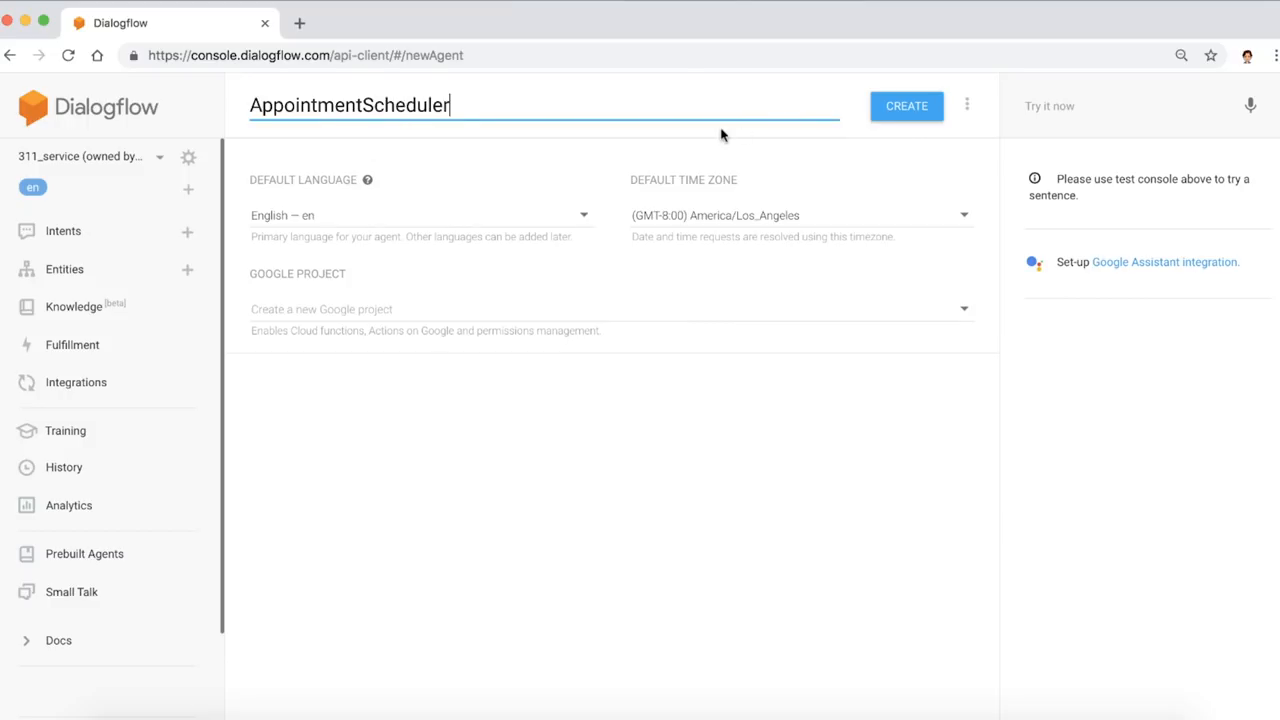
pyautogui.click(608, 308)
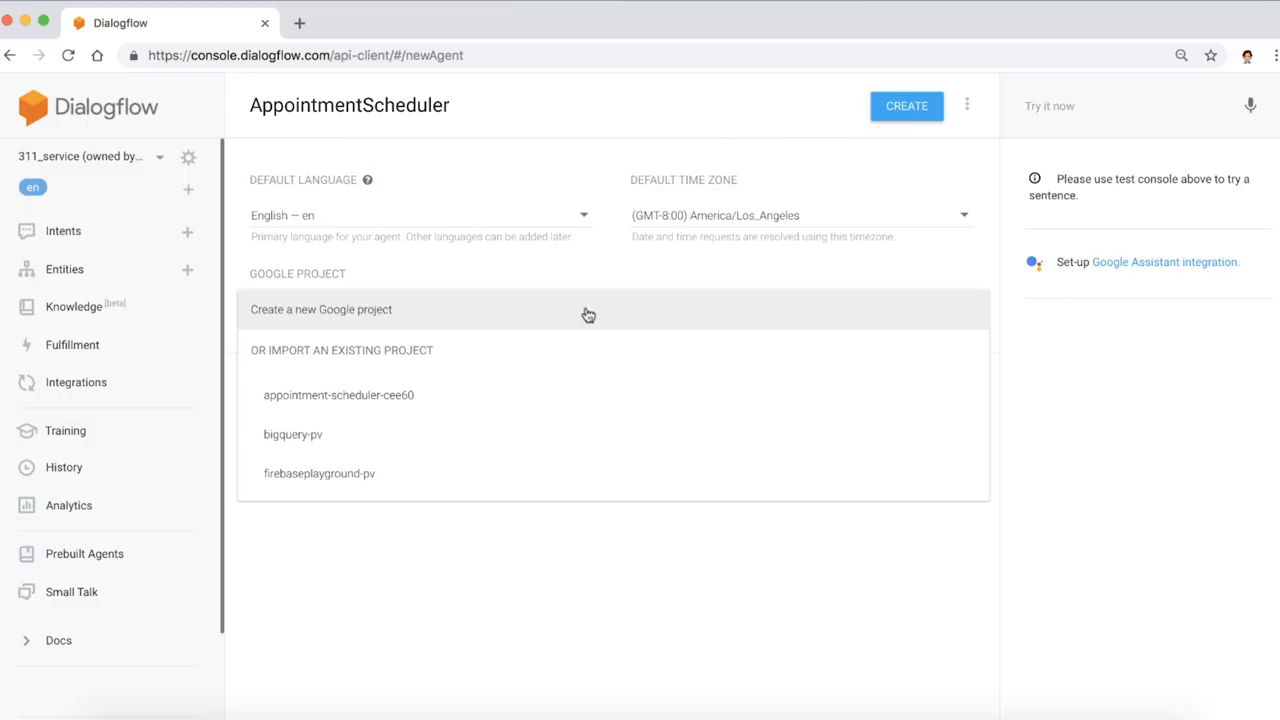
pyautogui.click(320, 308)
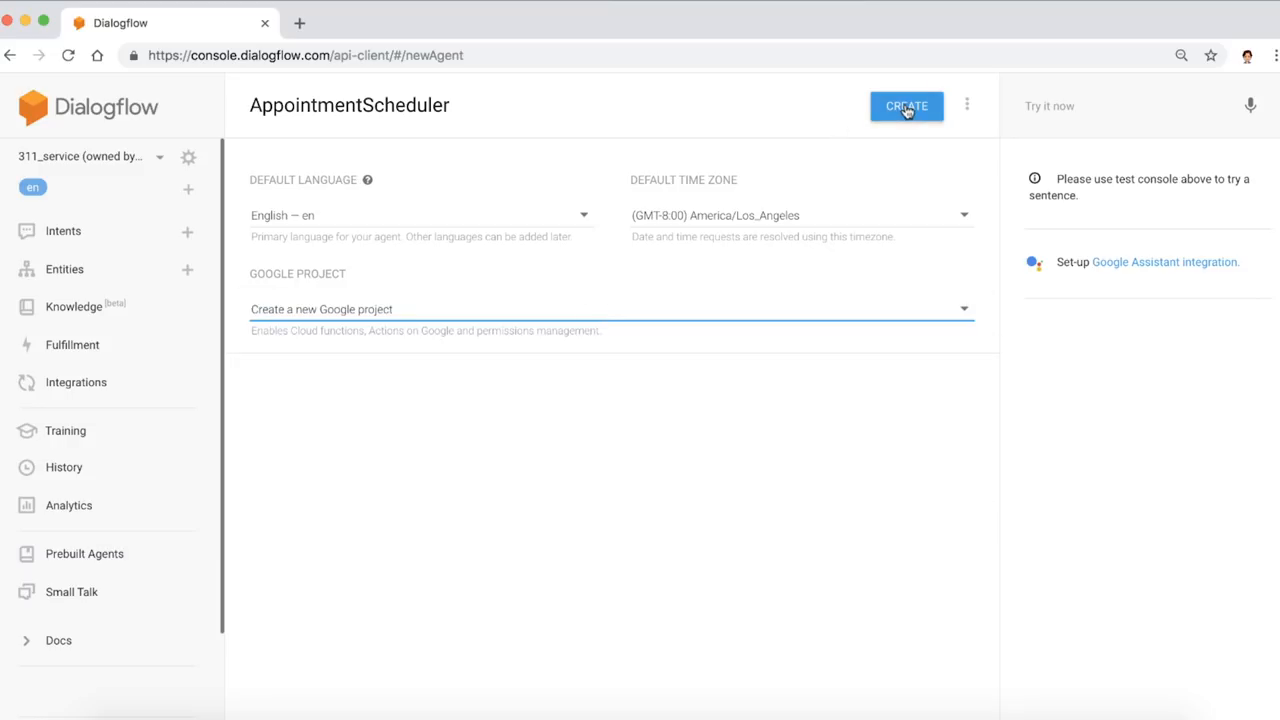
pyautogui.click(906, 106)
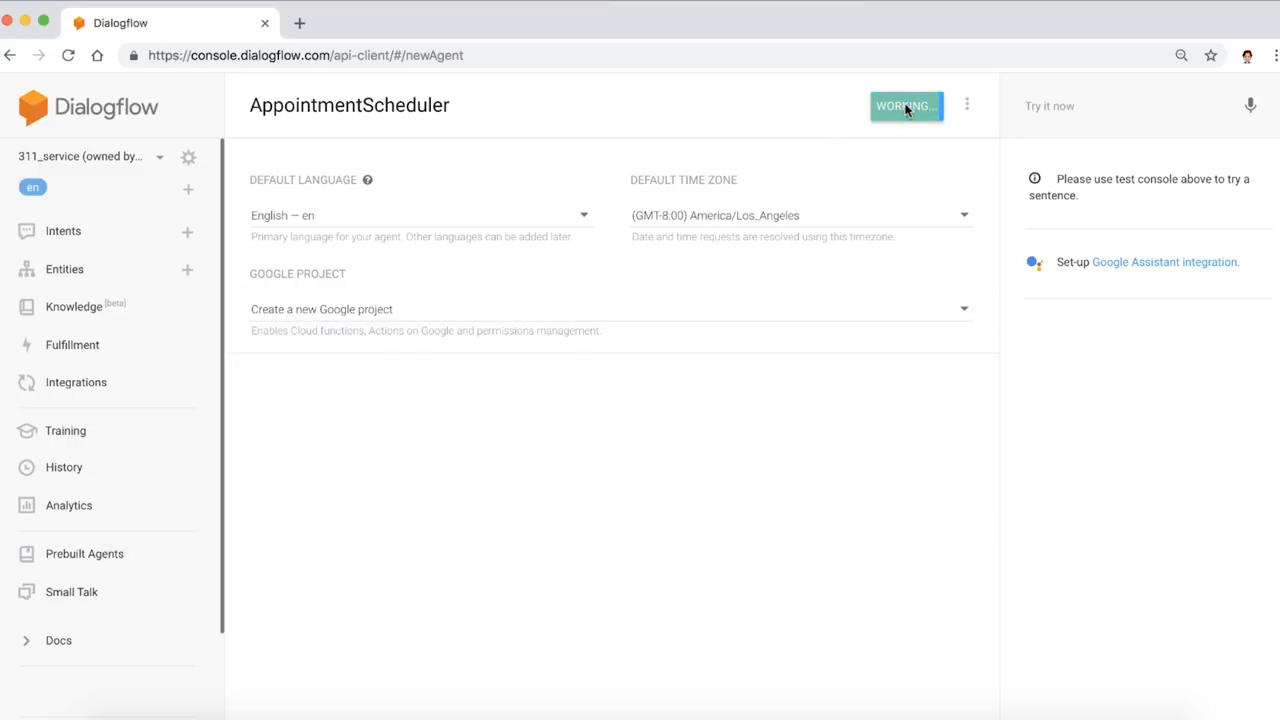
pyautogui.click(904, 106)
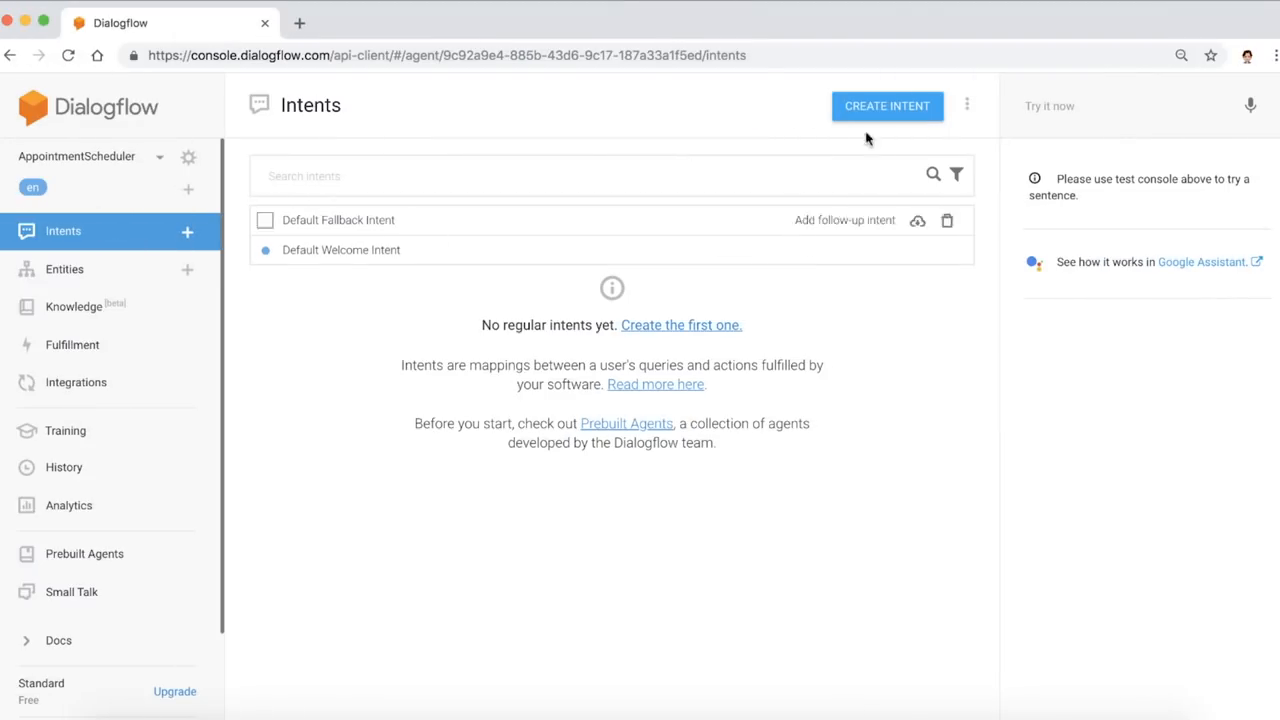
# - Send 'Hi' and then 'set an appointment' in the Try it now console to see the default replies
pyautogui.write('Hi')
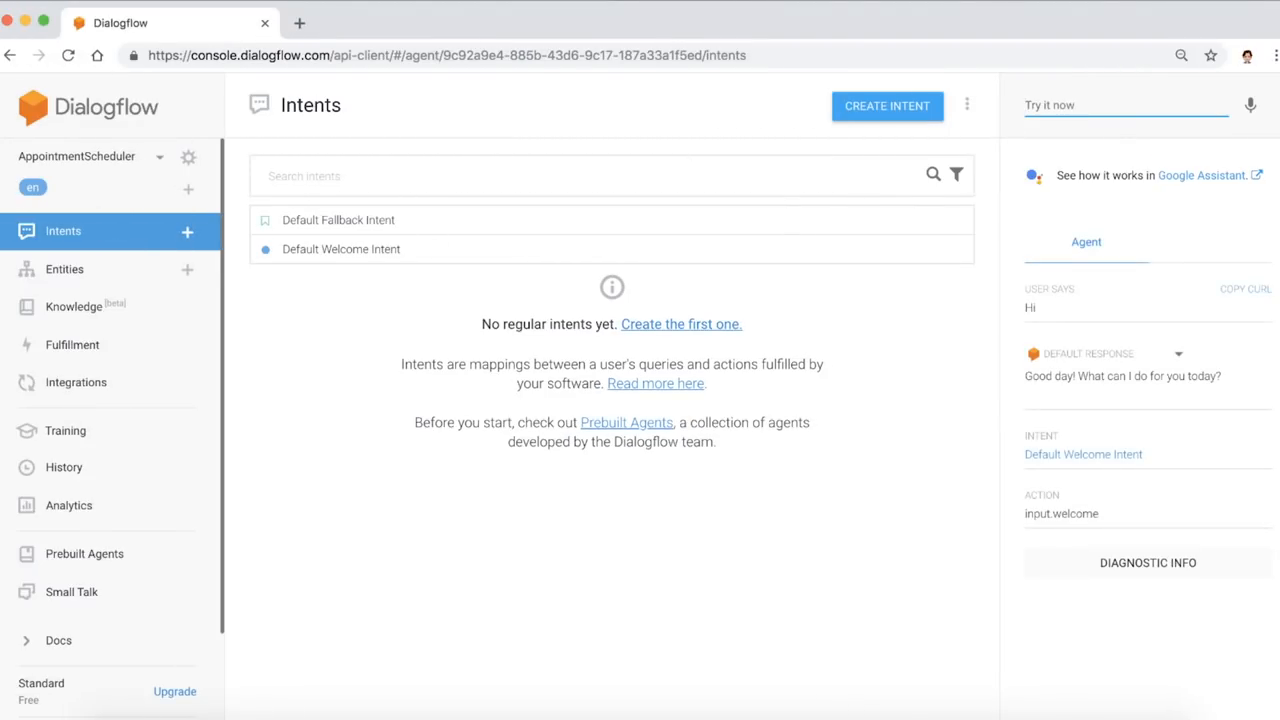
pyautogui.moveTo(1132, 452)
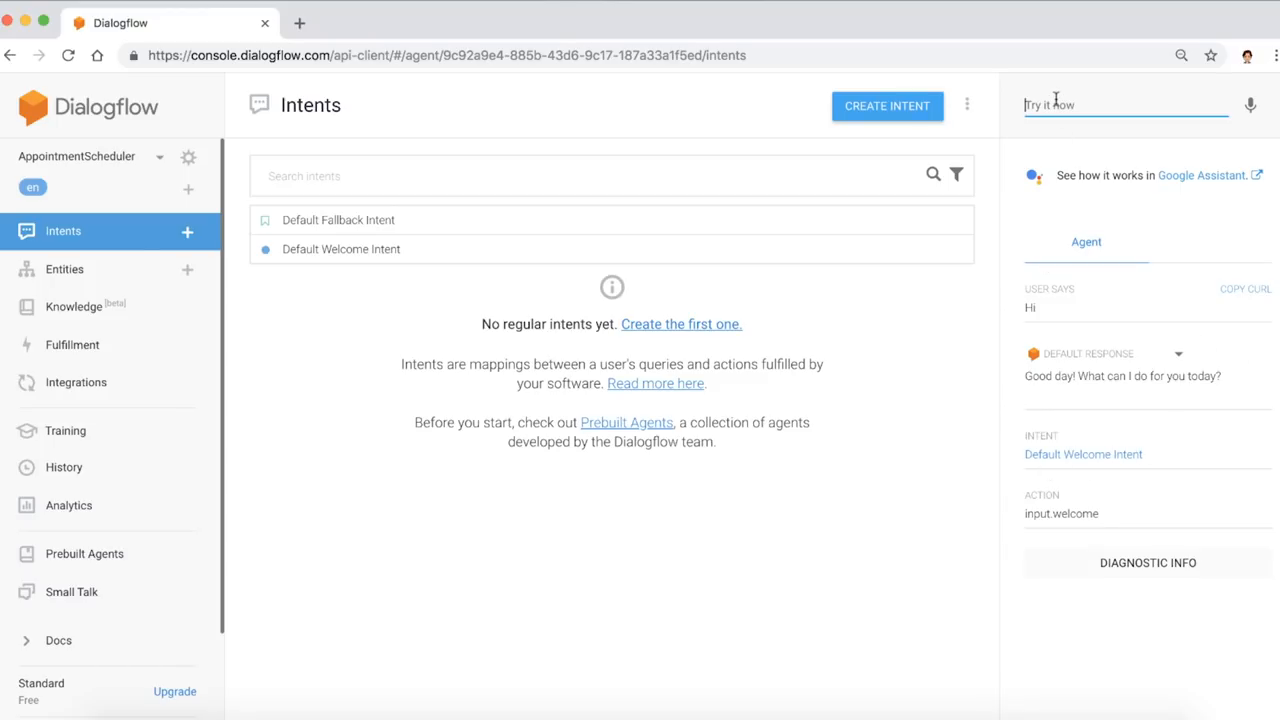
pyautogui.write('set')
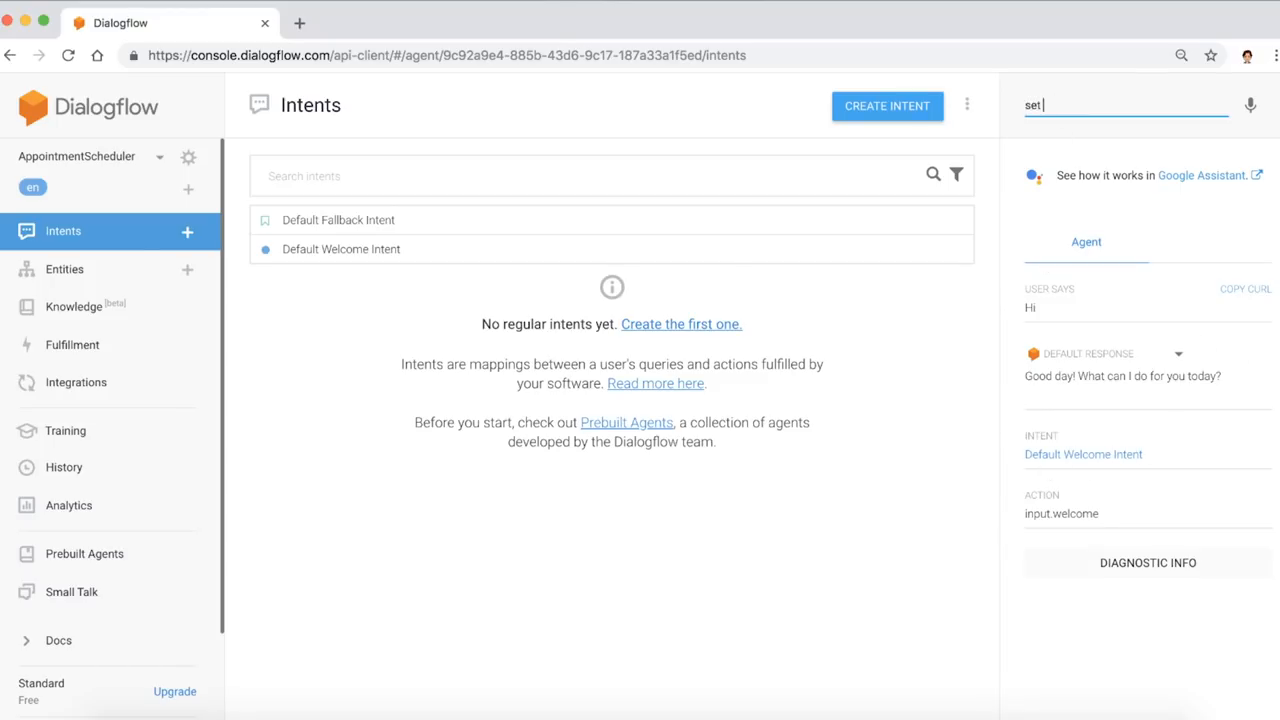
pyautogui.write('an appointment')
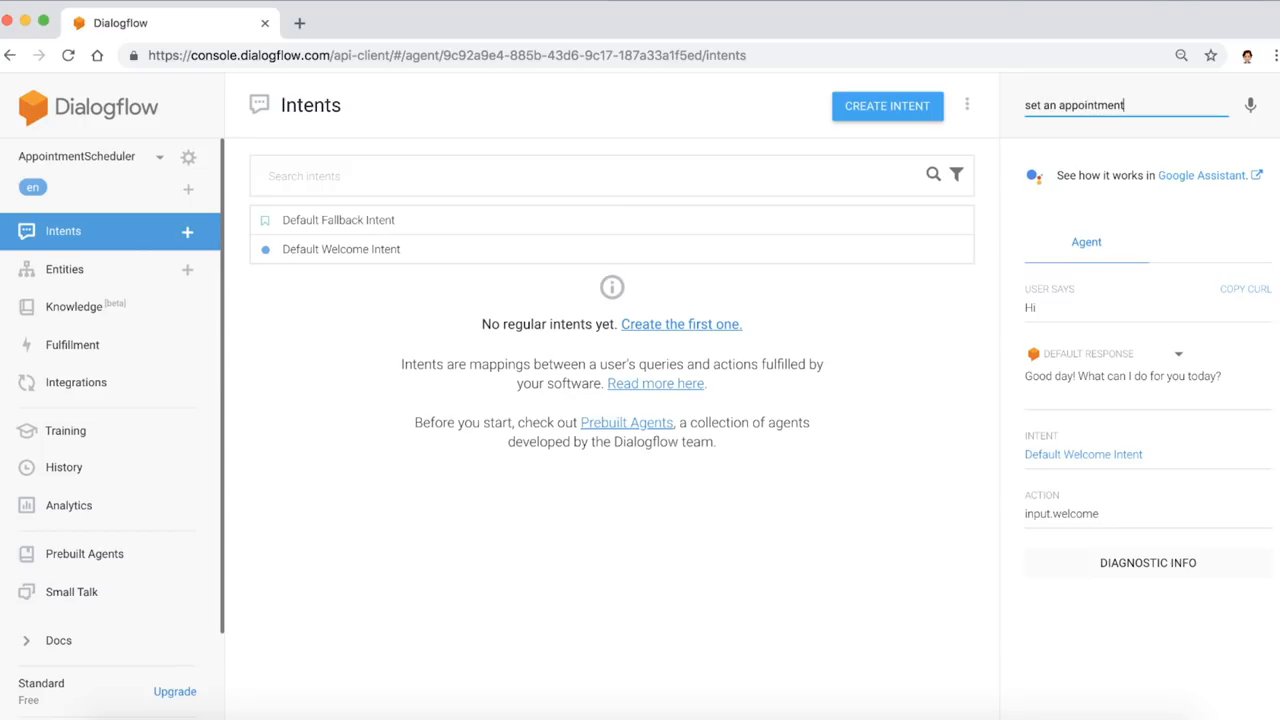
pyautogui.press('Enter')
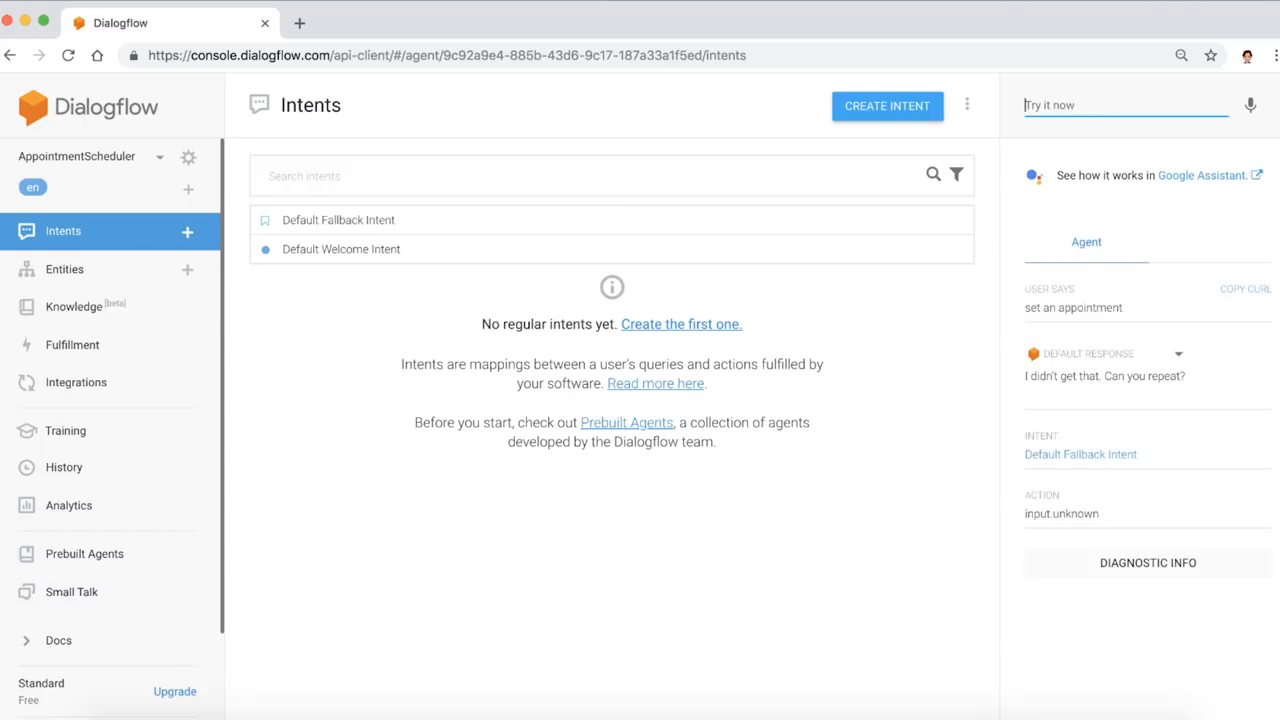
pyautogui.moveTo(1224, 384)
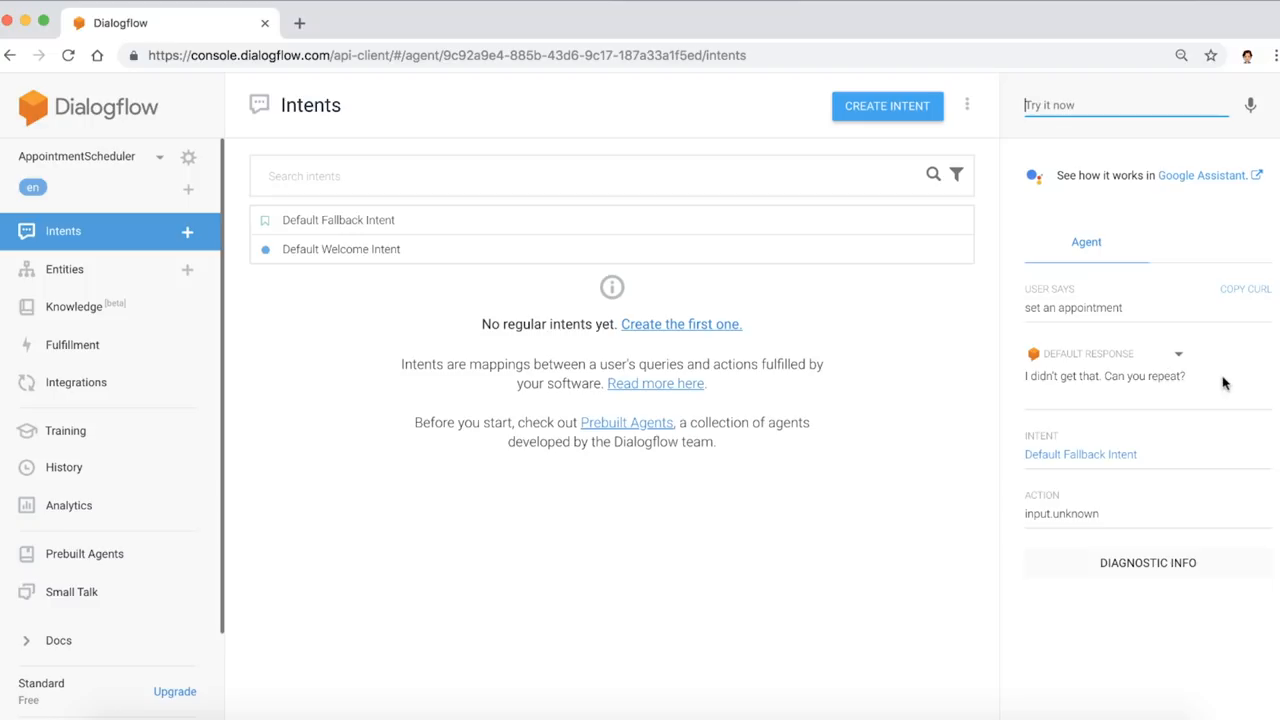
pyautogui.moveTo(1030, 470)
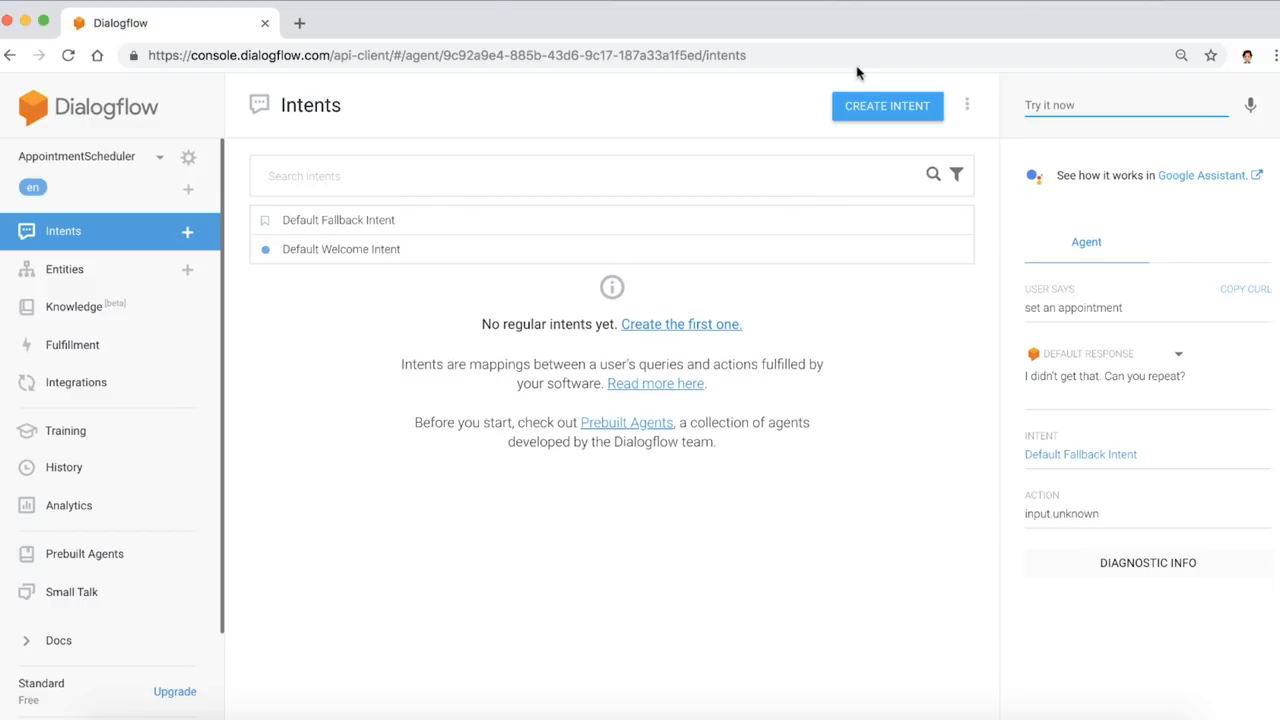
# - Create intent 'Schedule Appointment' with training phrase 'I would like to set an appointment for 3pm on Tuesday'
pyautogui.click(888, 106)
pyautogui.write('Schedule A')
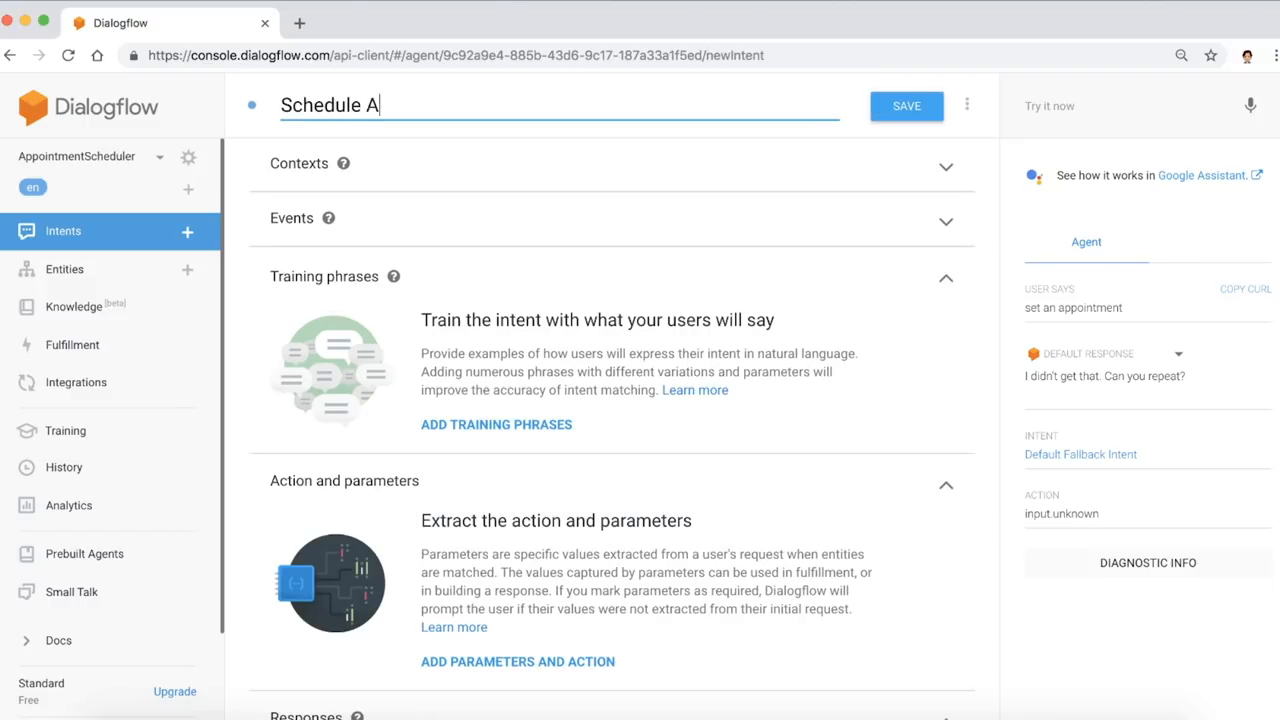
pyautogui.write('ppointment')
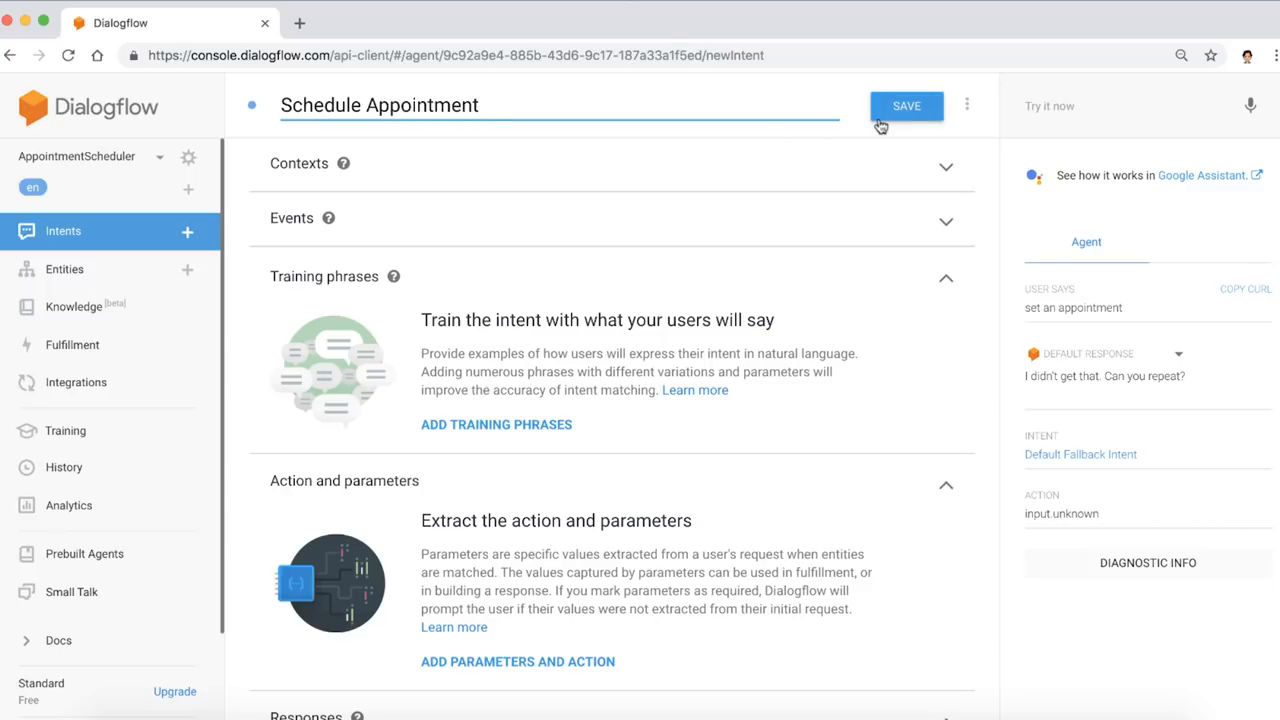
pyautogui.scroll(-3)
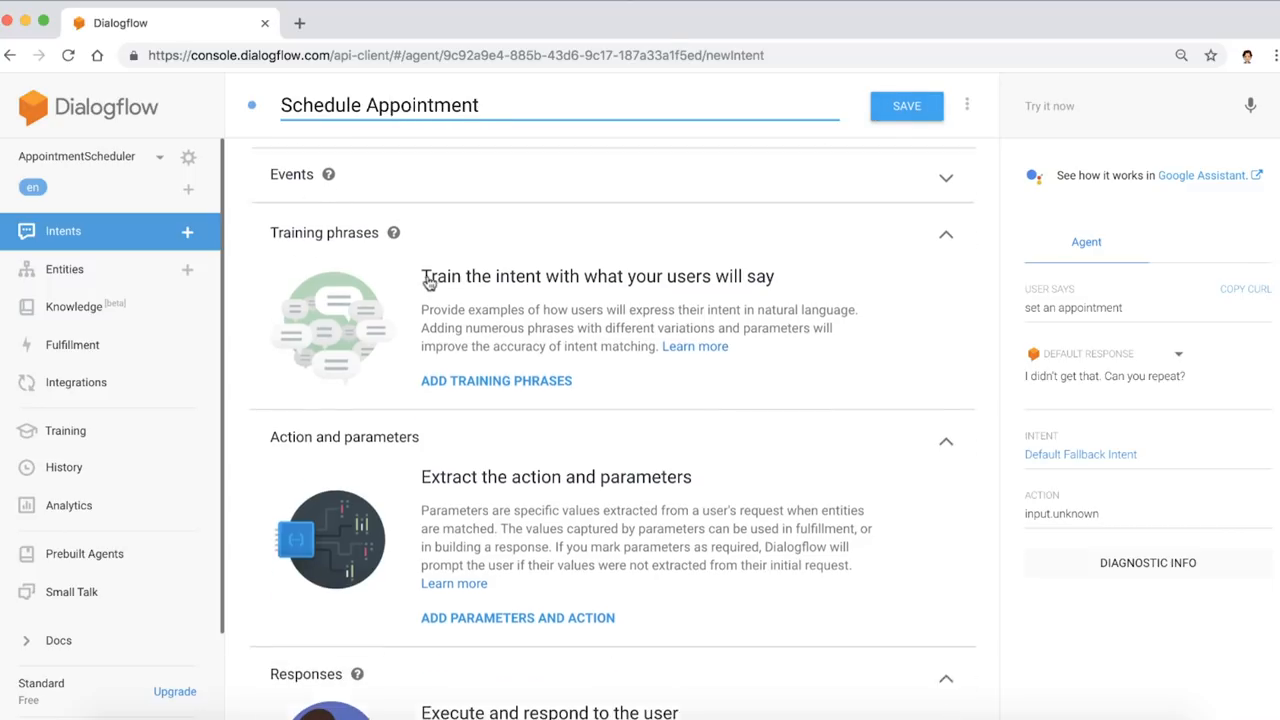
pyautogui.click(496, 380)
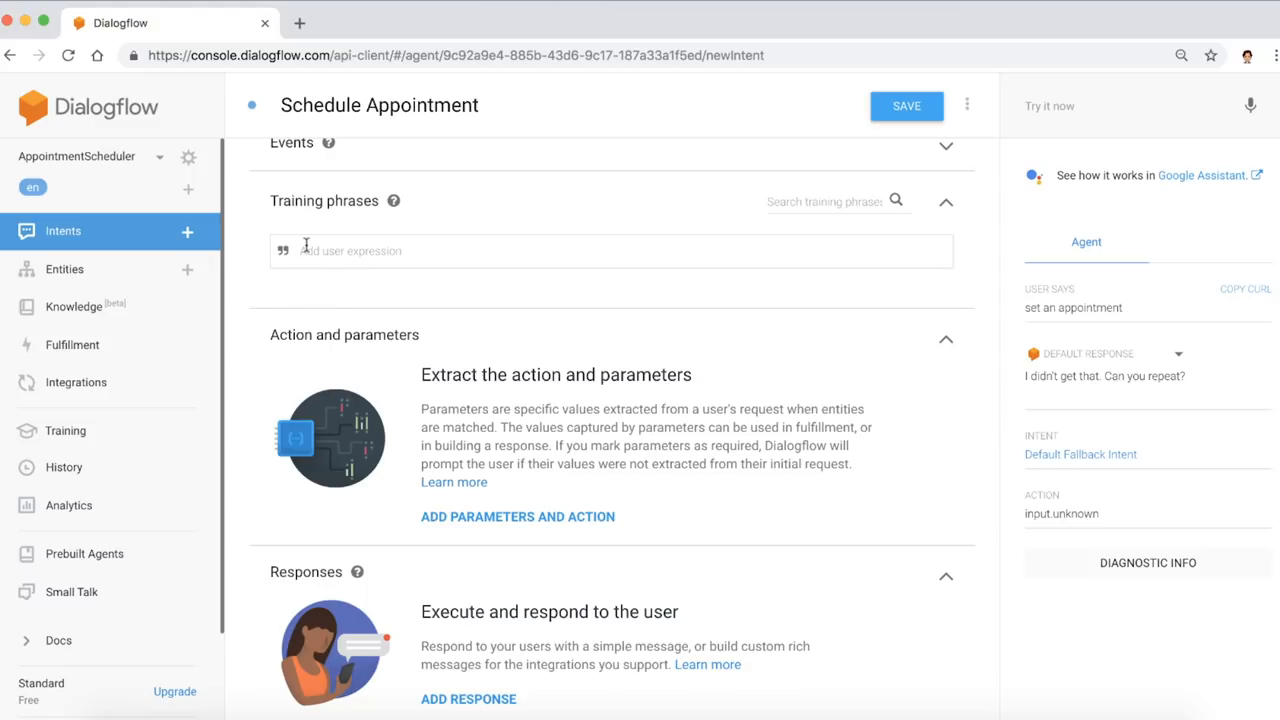
pyautogui.moveTo(472, 294)
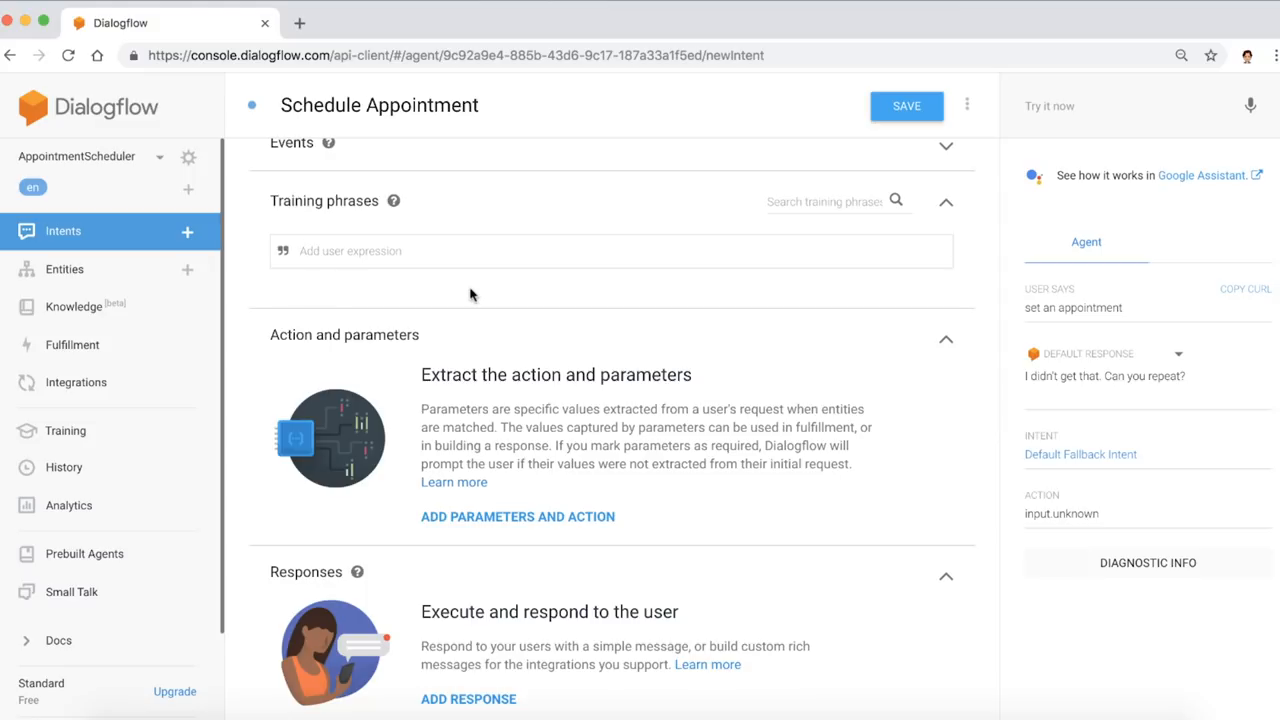
pyautogui.write('I would like to set an appointment for 3pm on Tuesday')
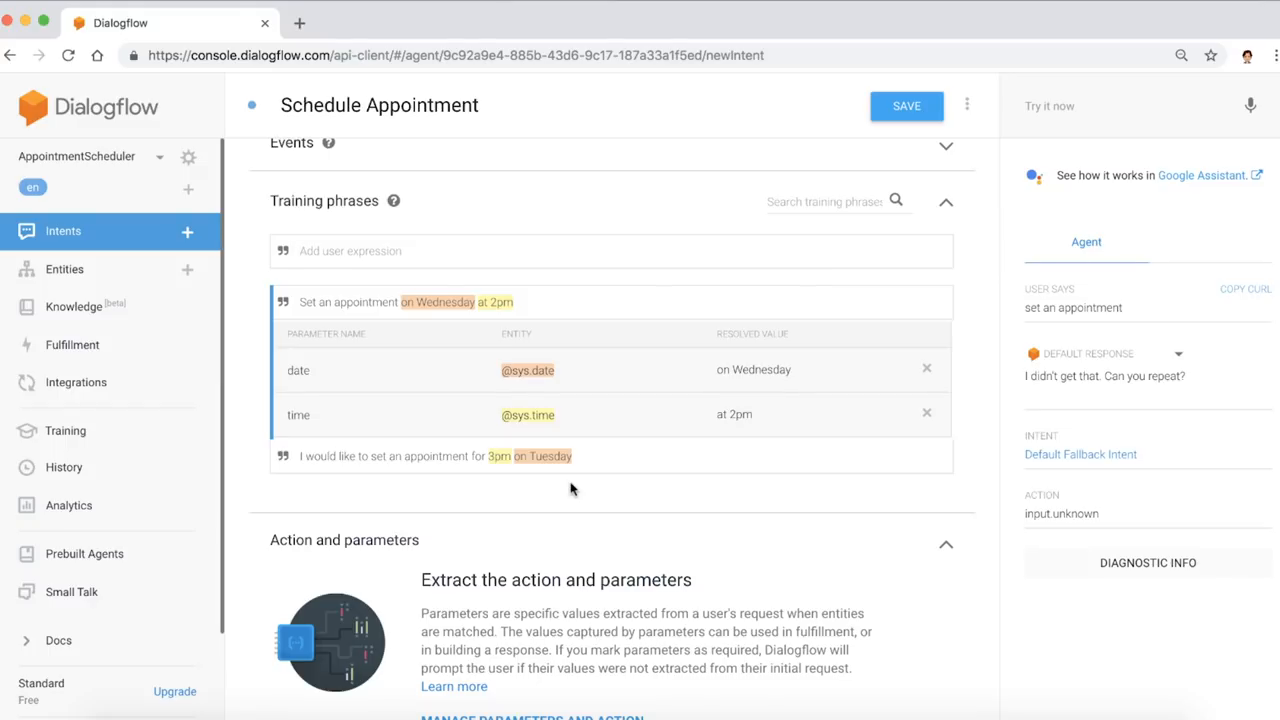
# - Add the text response 'You are all set for $date at $time, see you then!'
pyautogui.scroll(-3)
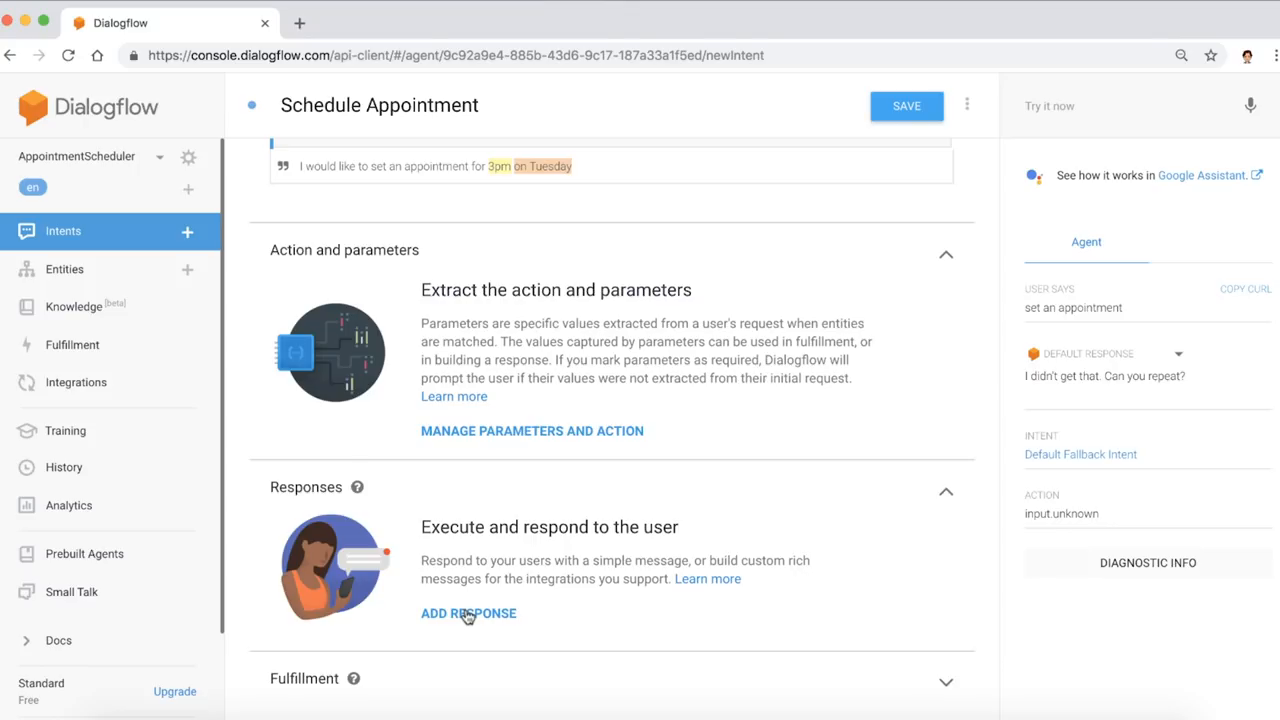
pyautogui.click(468, 612)
pyautogui.write('You')
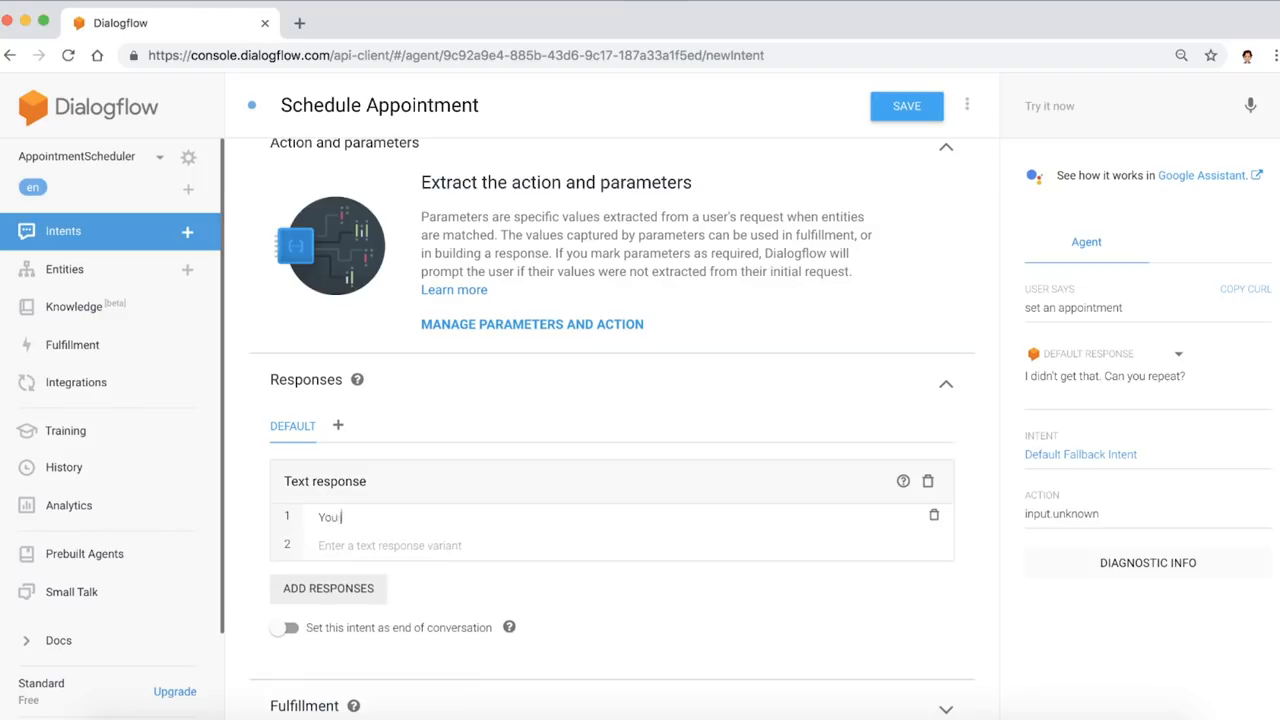
pyautogui.write('are all set for')
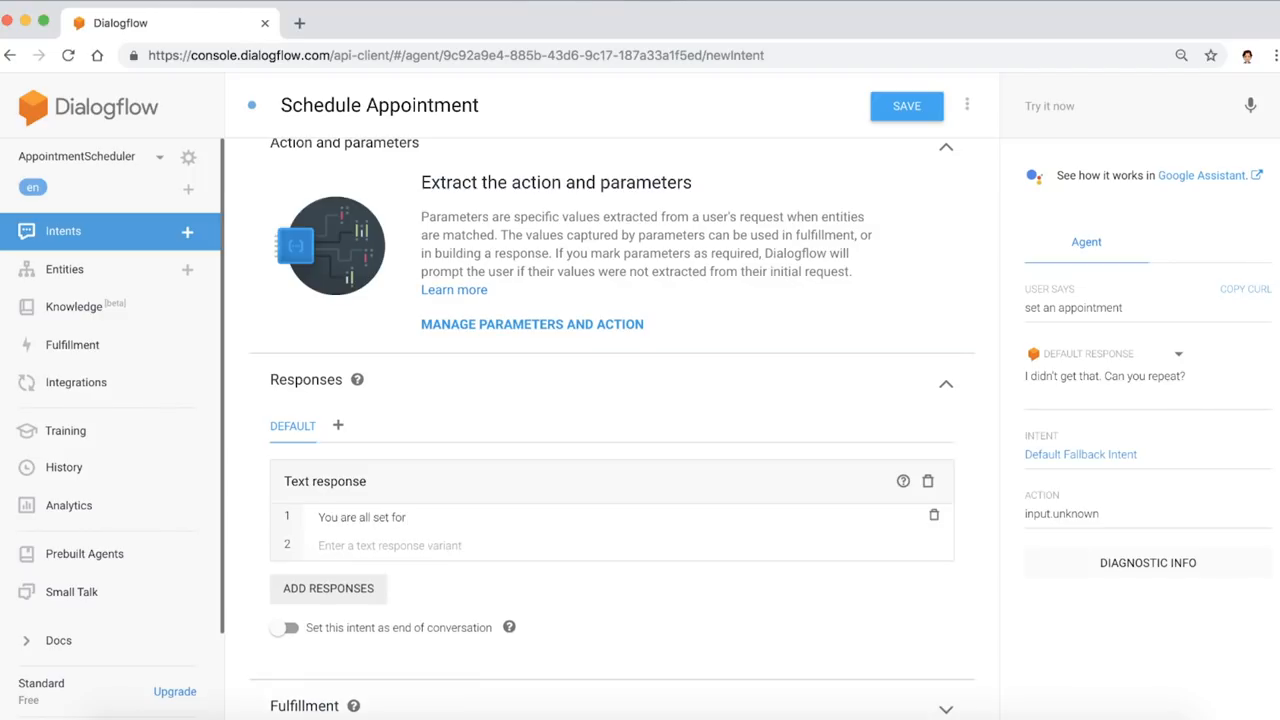
pyautogui.write('$date at')
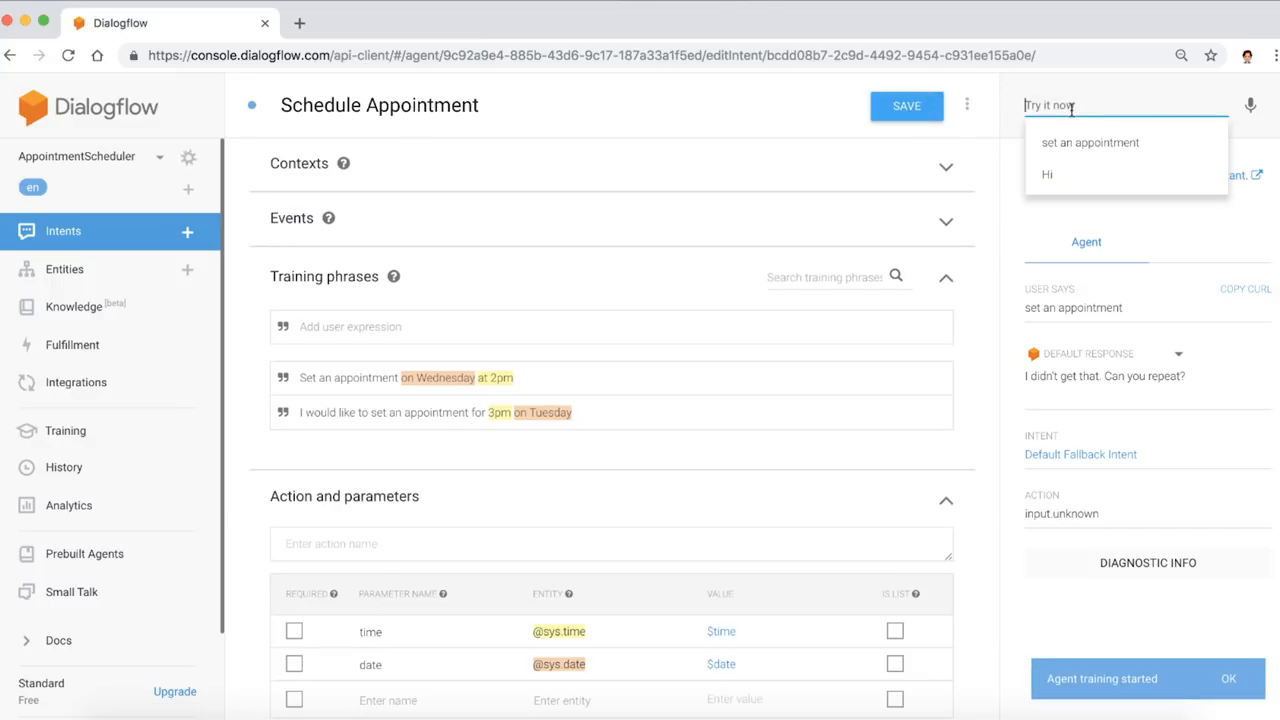
# - Test 'Set an appointment for 4pm on Thursday' and then 'set an appointment' against the new intent
pyautogui.write('Set an appointment for 4pm on Thu')
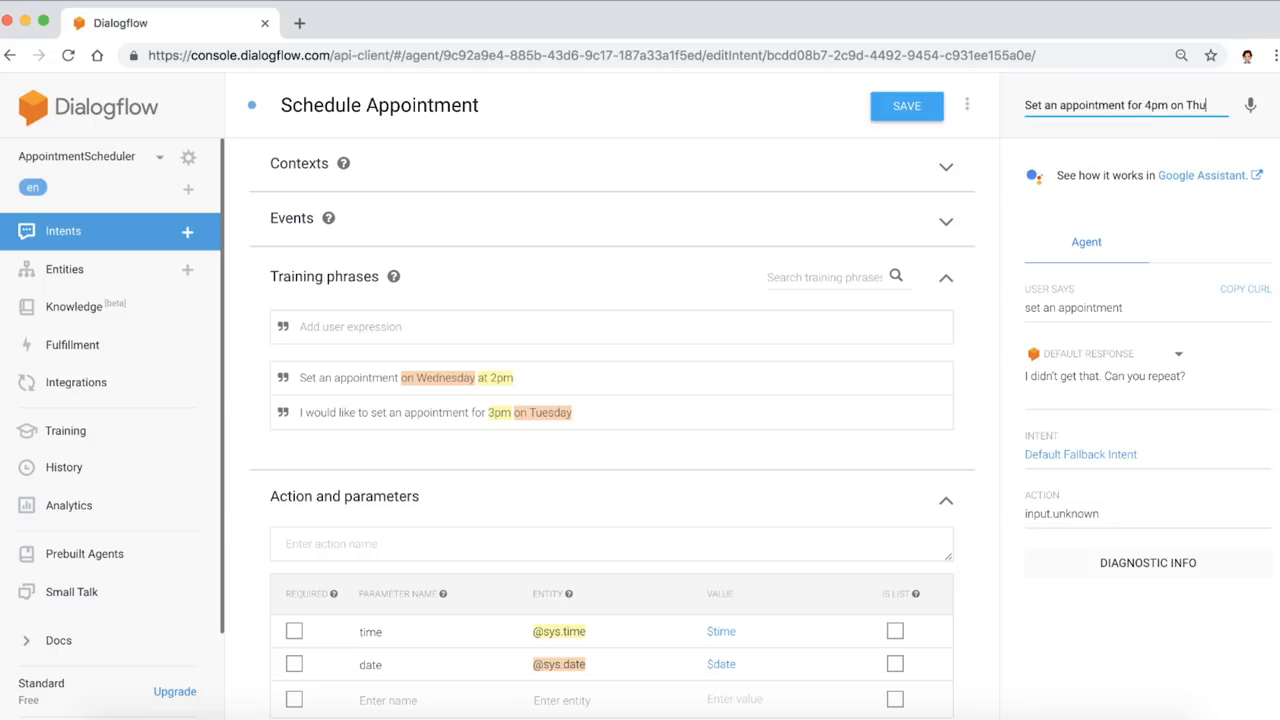
pyautogui.press('enter')
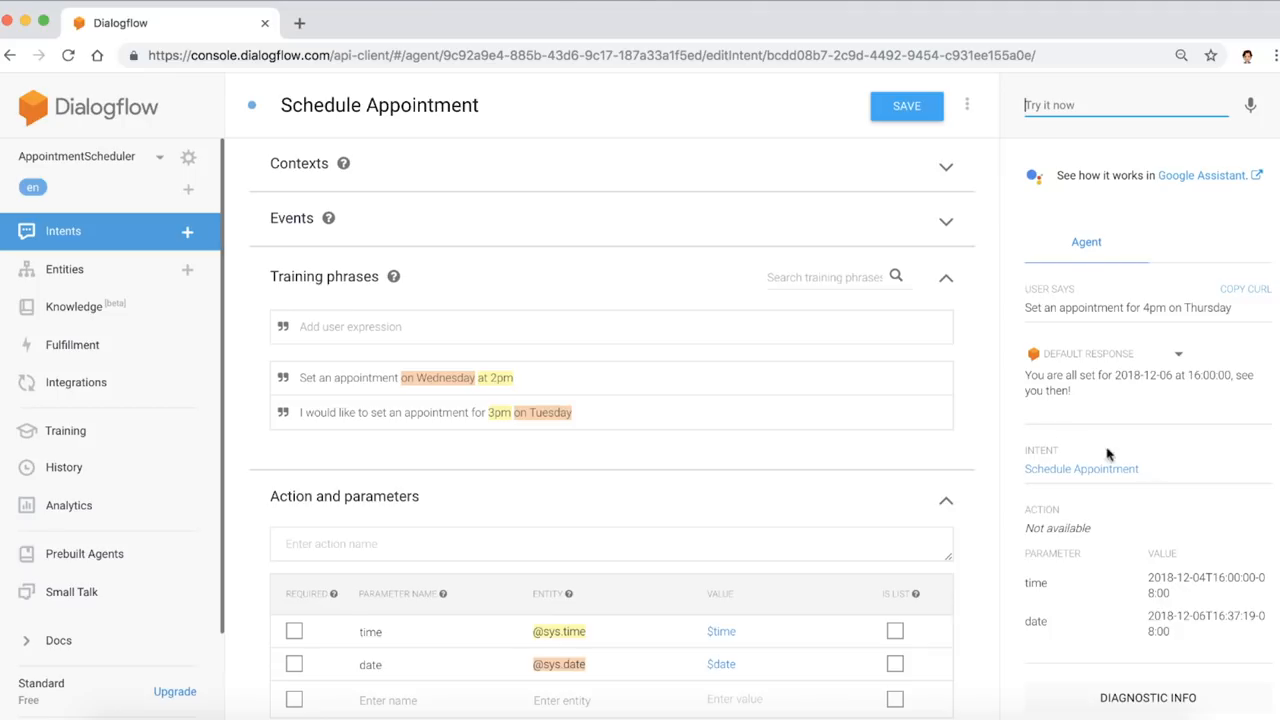
pyautogui.moveTo(1124, 656)
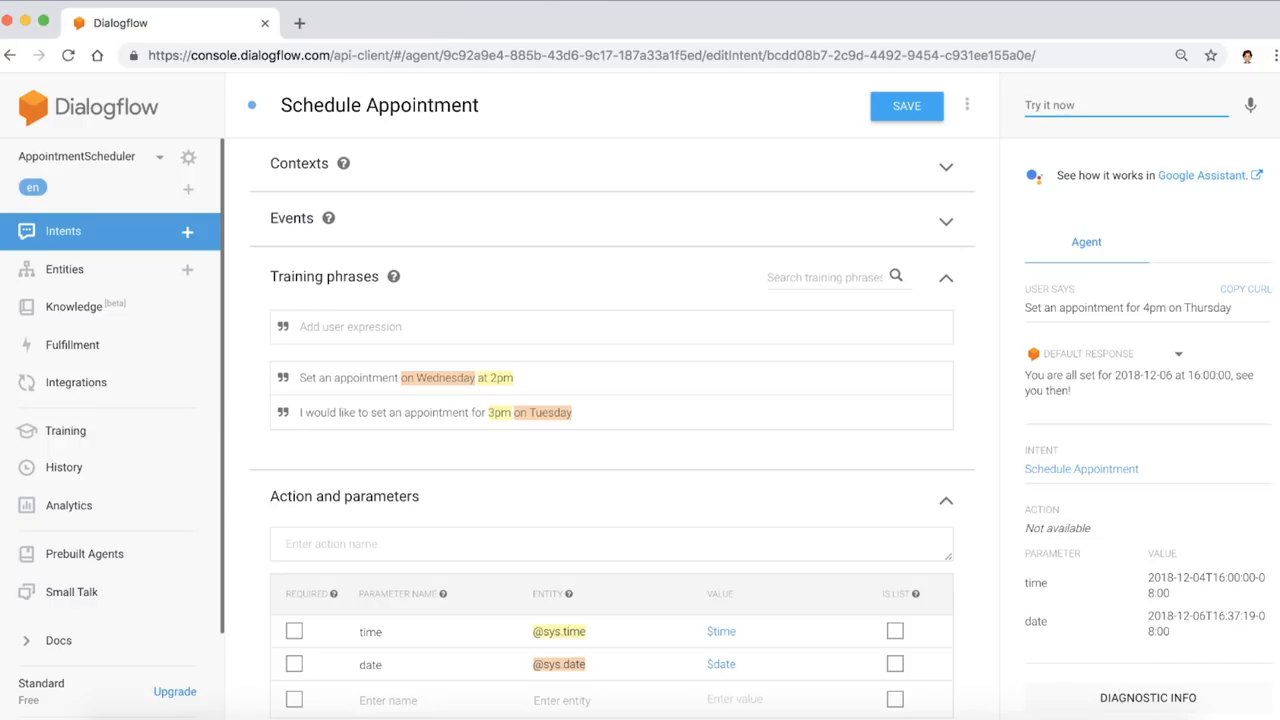
pyautogui.write('set an app')
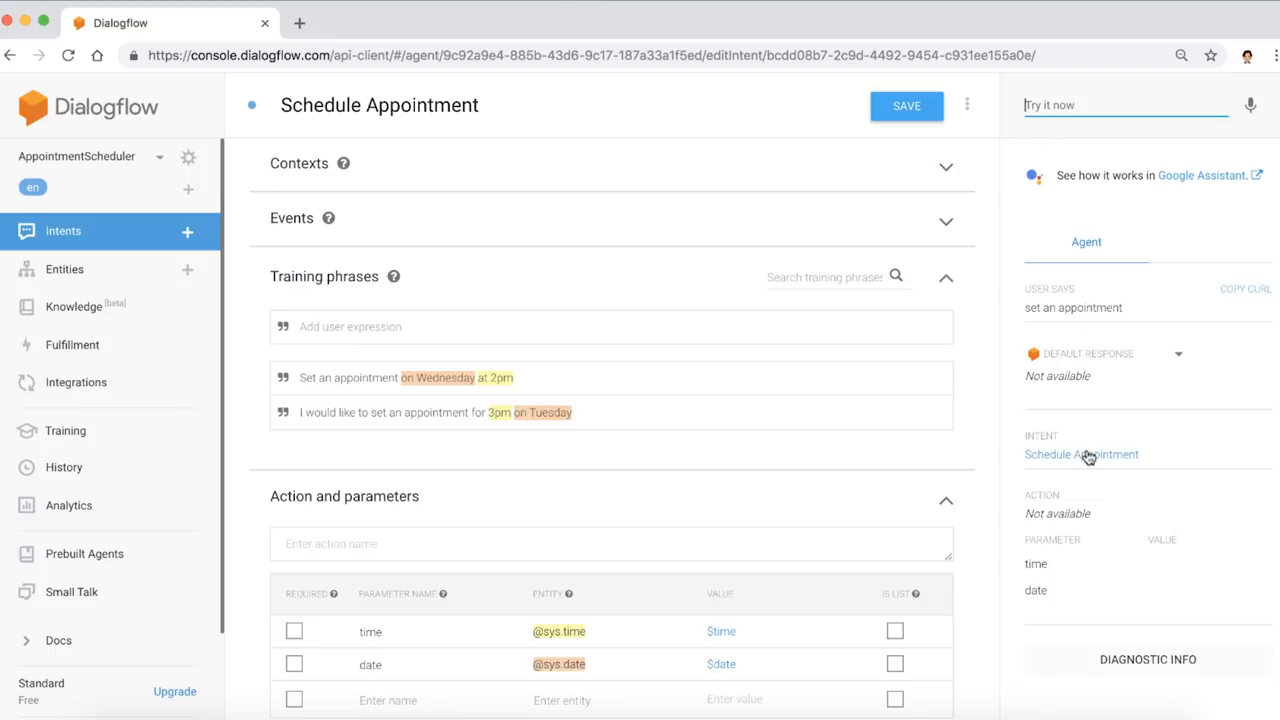
pyautogui.moveTo(1084, 370)
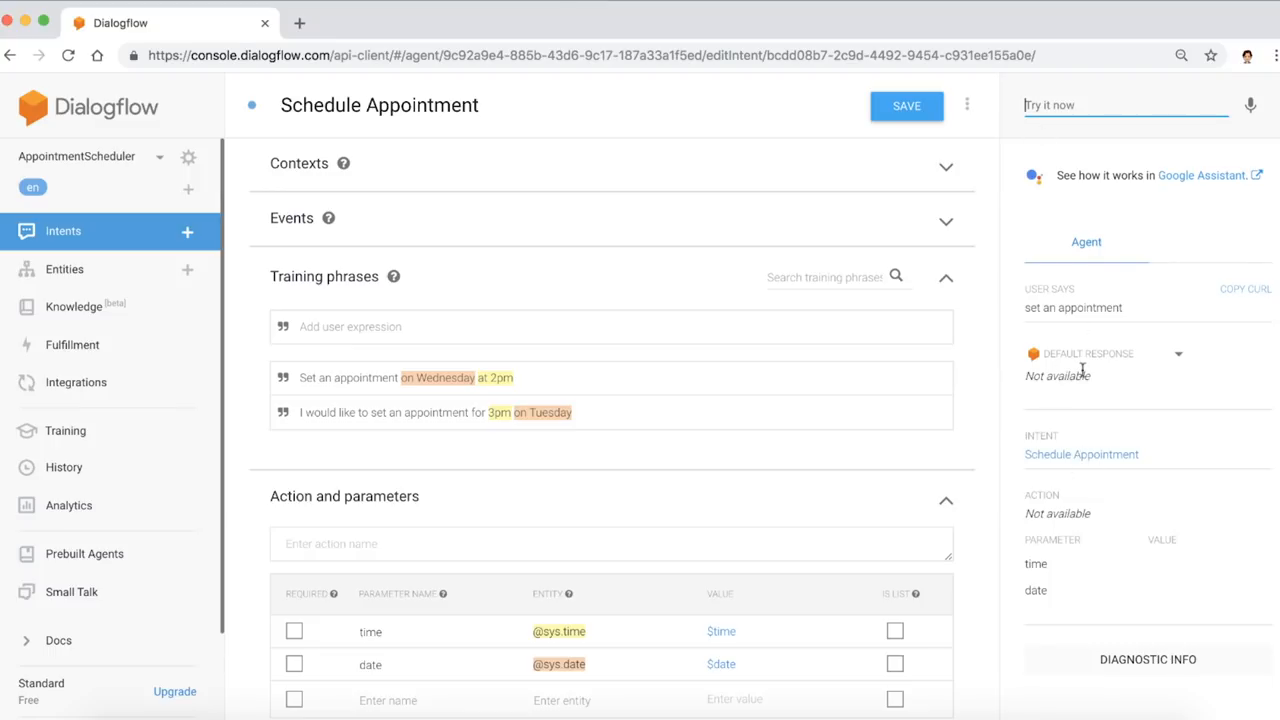
# - Mark time and date as required with prompts 'What time would…' and 'What date?', then save
pyautogui.scroll(-3)
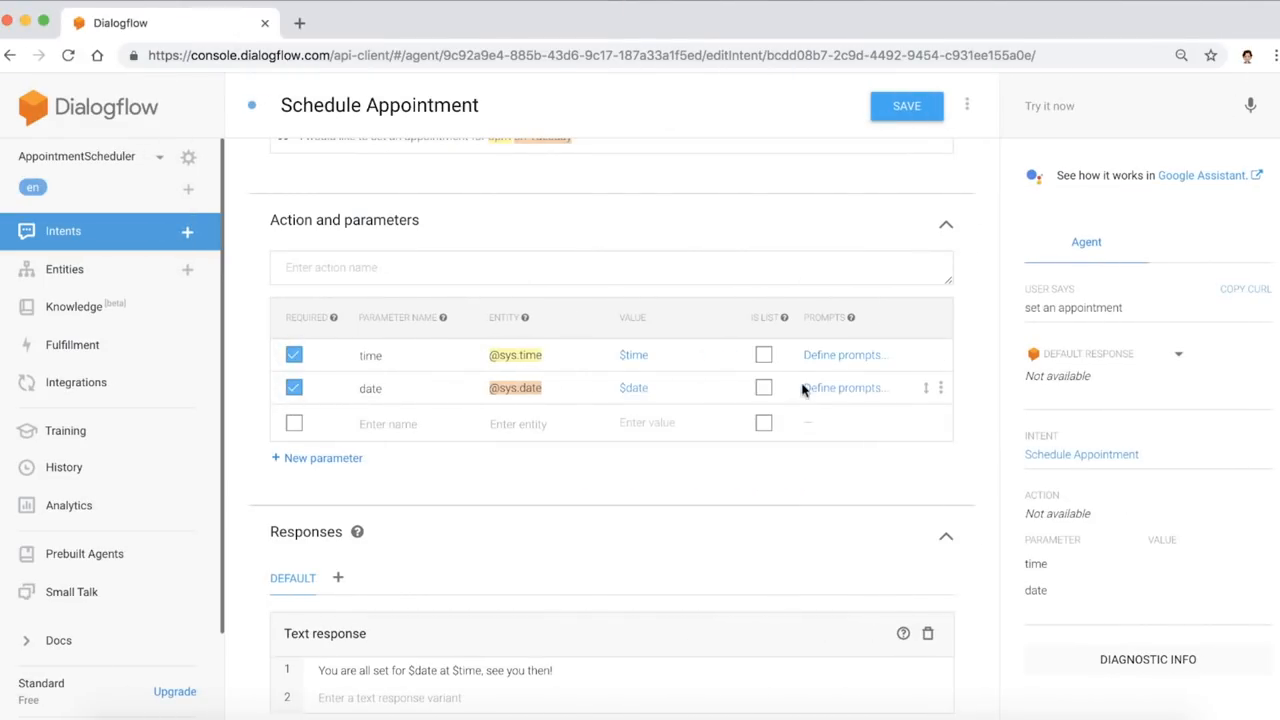
pyautogui.click(844, 354)
pyautogui.write('What date')
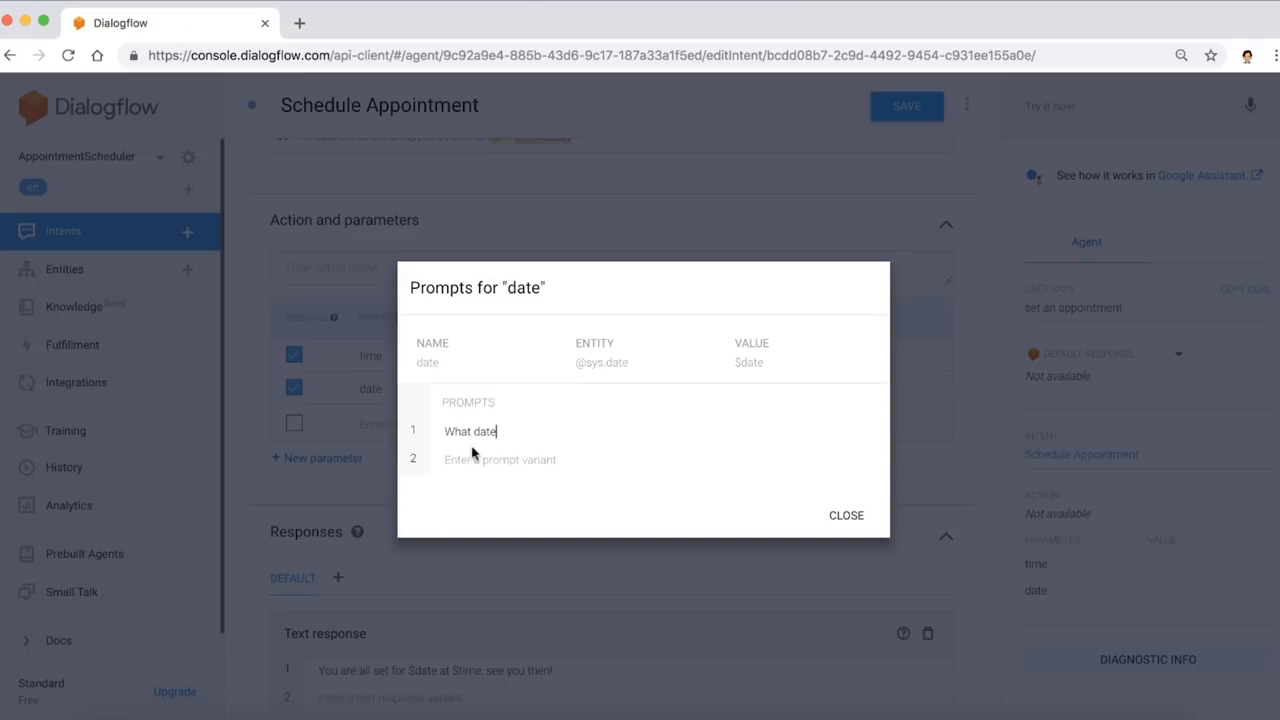
pyautogui.click(844, 516)
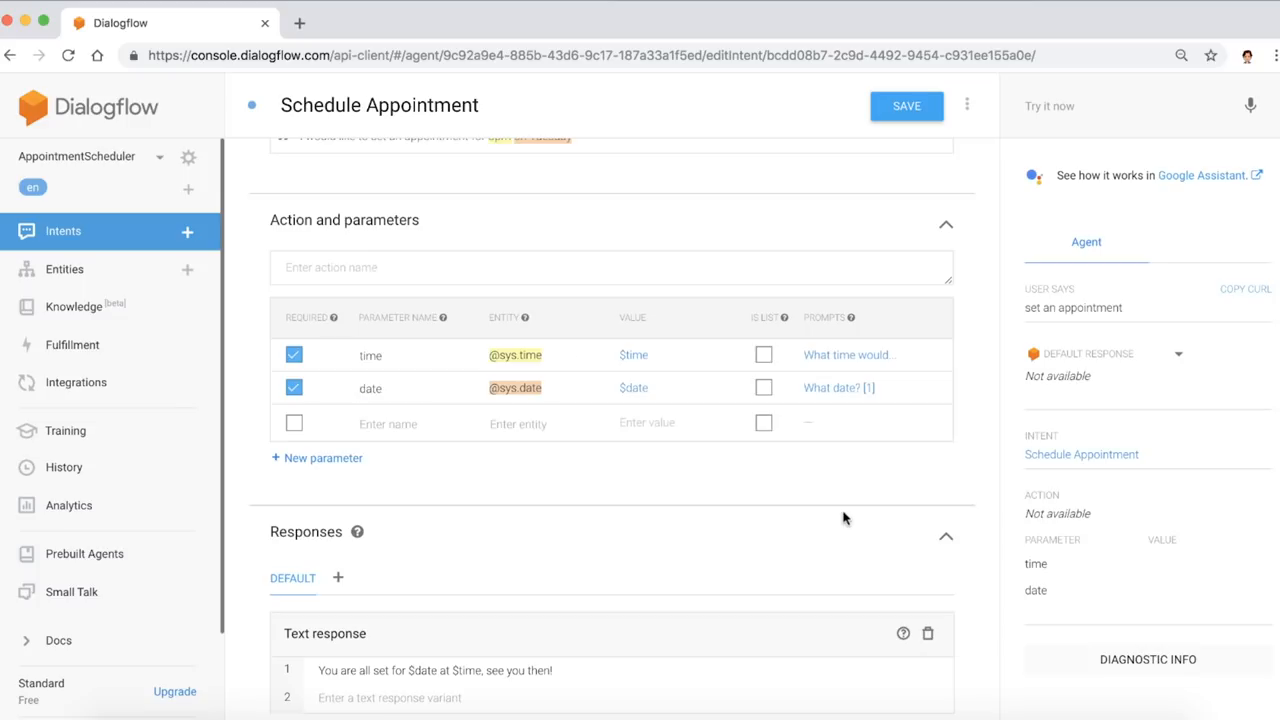
pyautogui.click(906, 104)
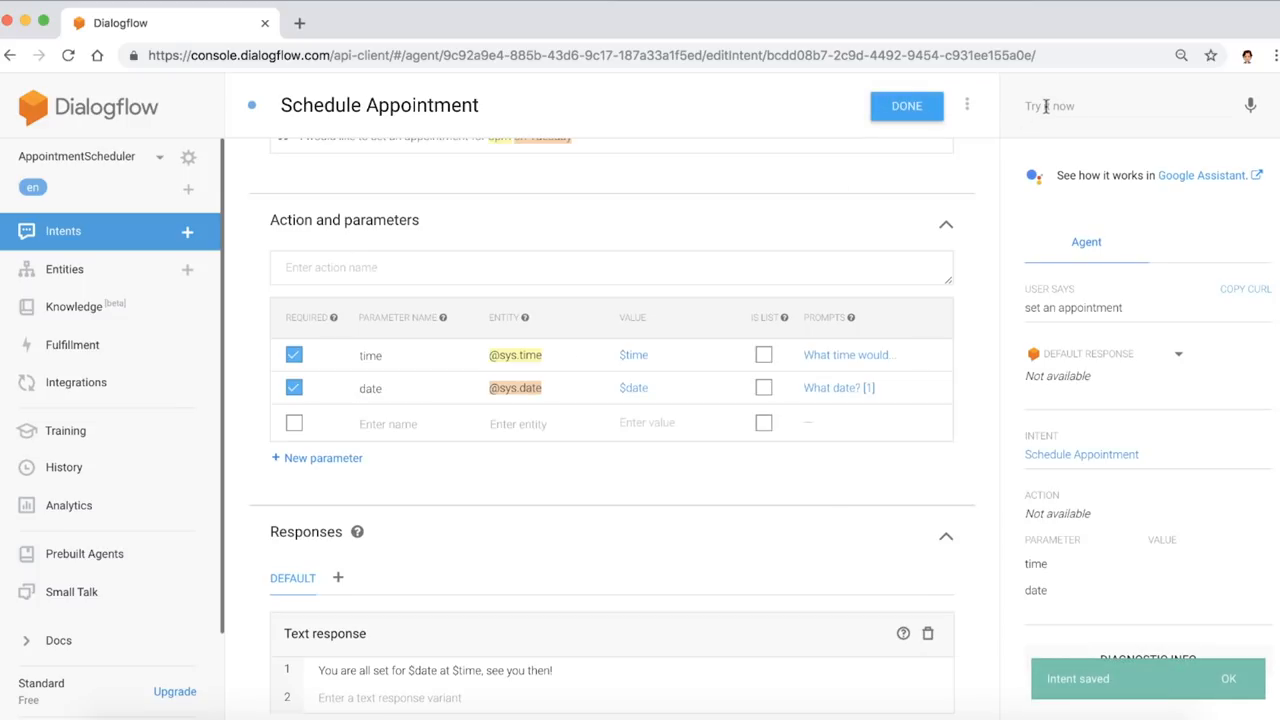
# - Test 'set an appointment', answering '10' and '12 Feb' to the slot prompts for a confirmed booking
pyautogui.click(904, 104)
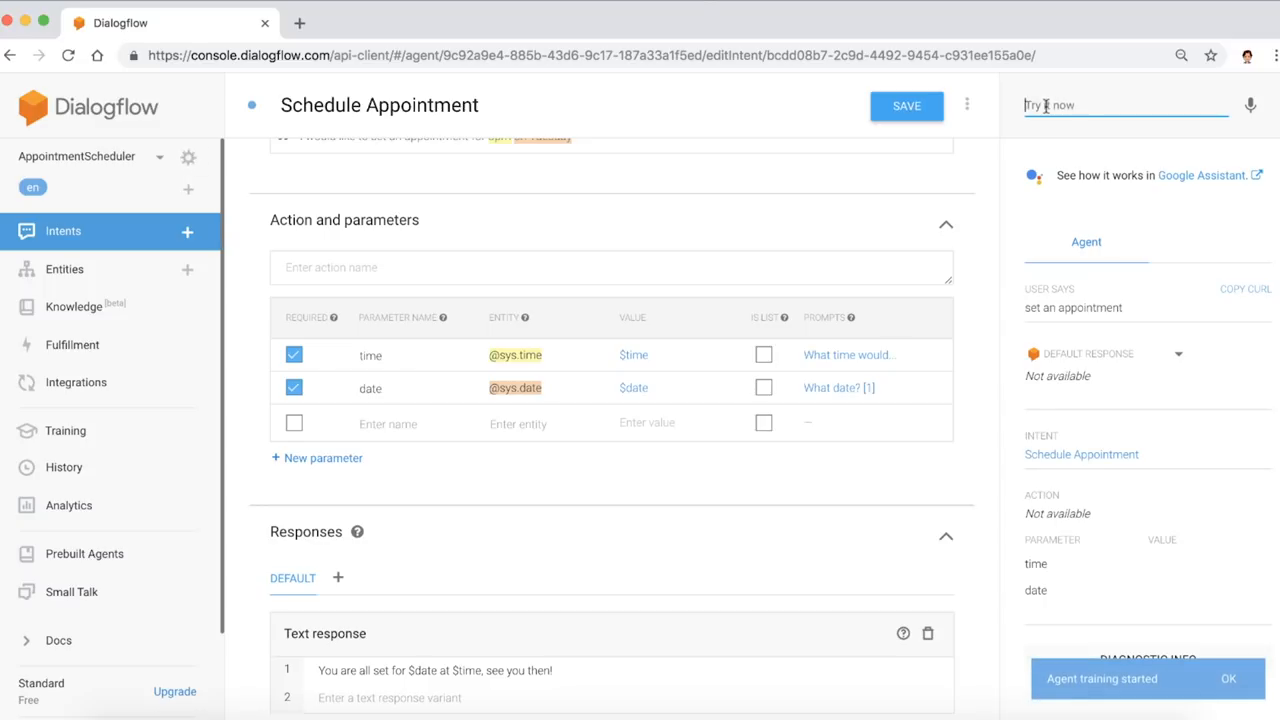
pyautogui.write('set')
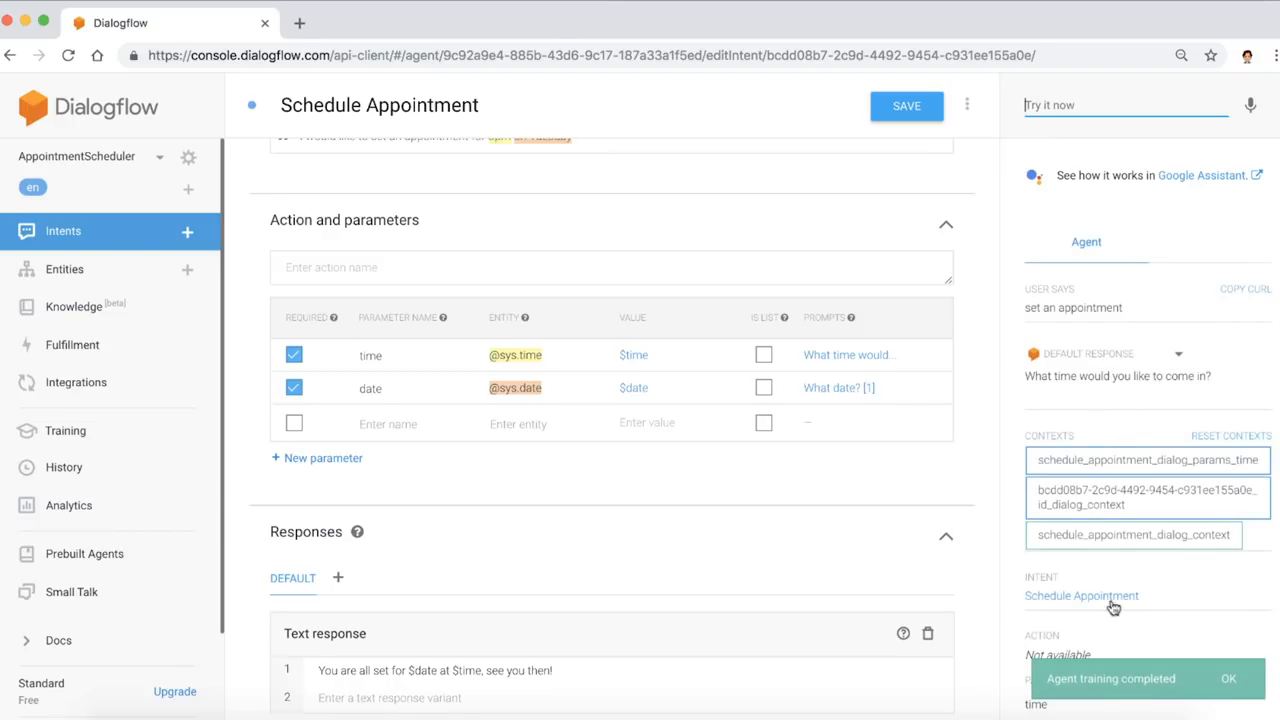
pyautogui.write('10')
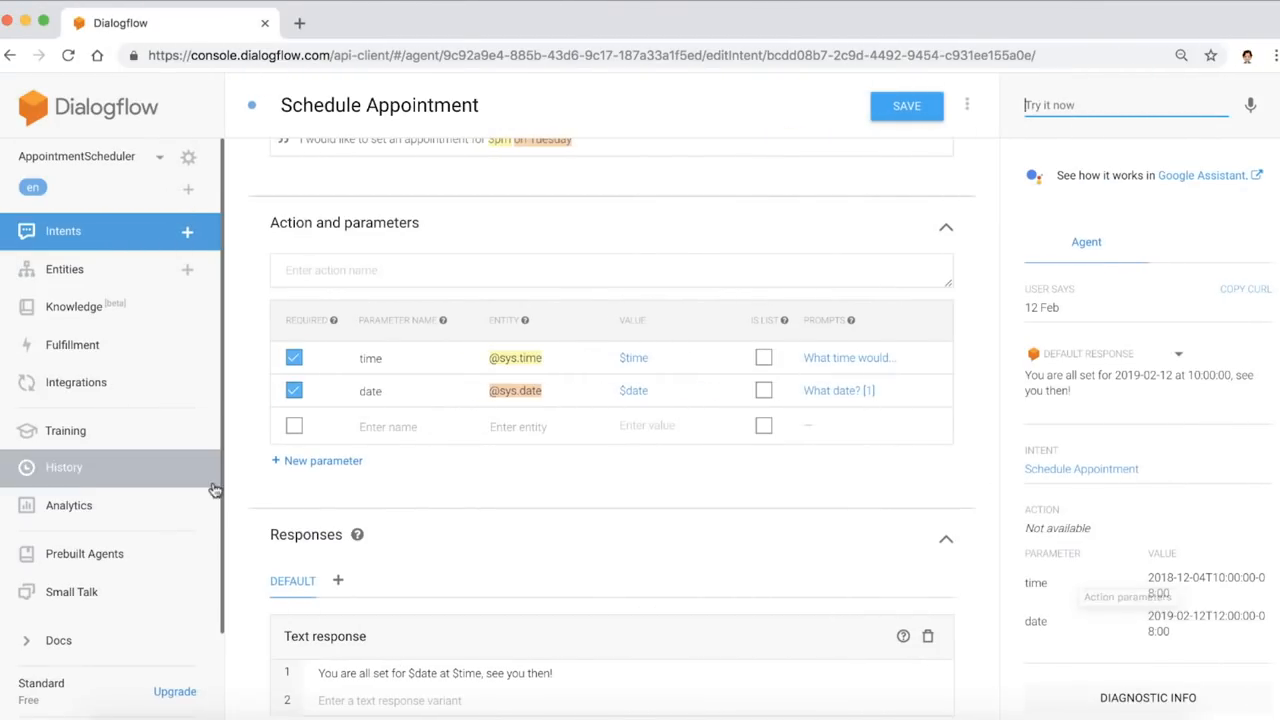
# - Enable the Web Demo integration and follow its bot.dialogflow.com link to the public chat page
pyautogui.click(76, 382)
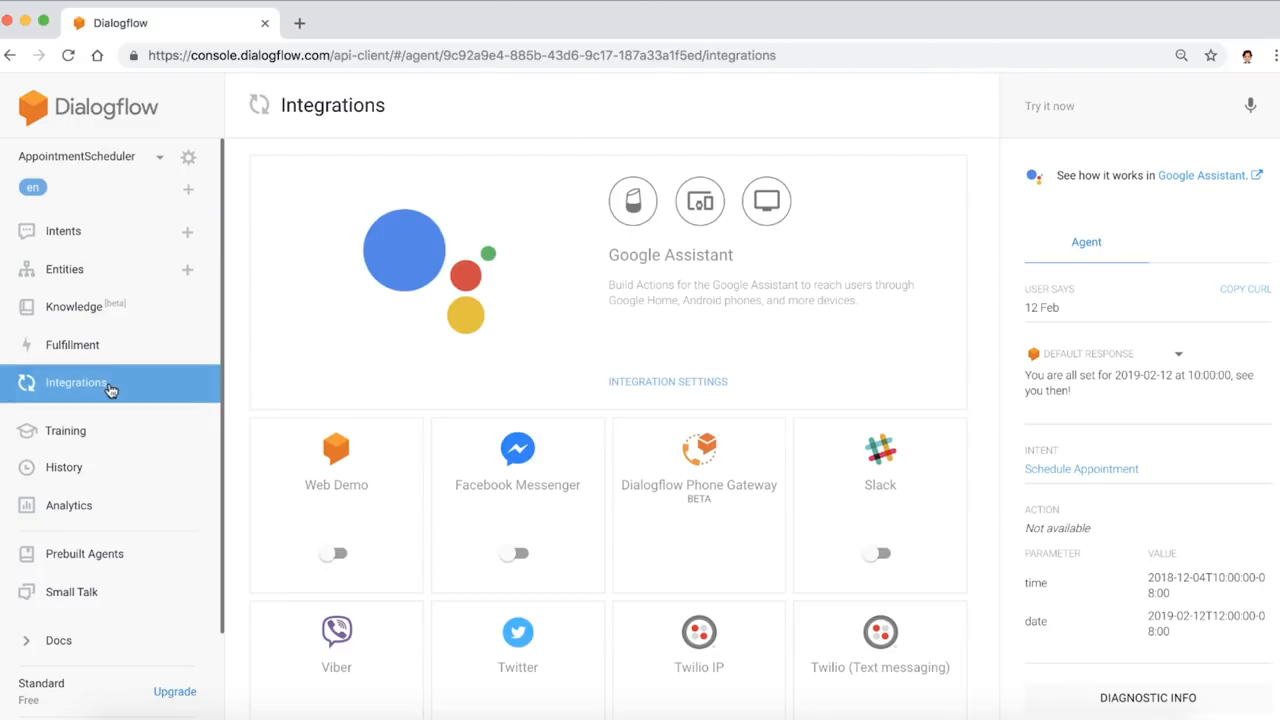
pyautogui.click(332, 552)
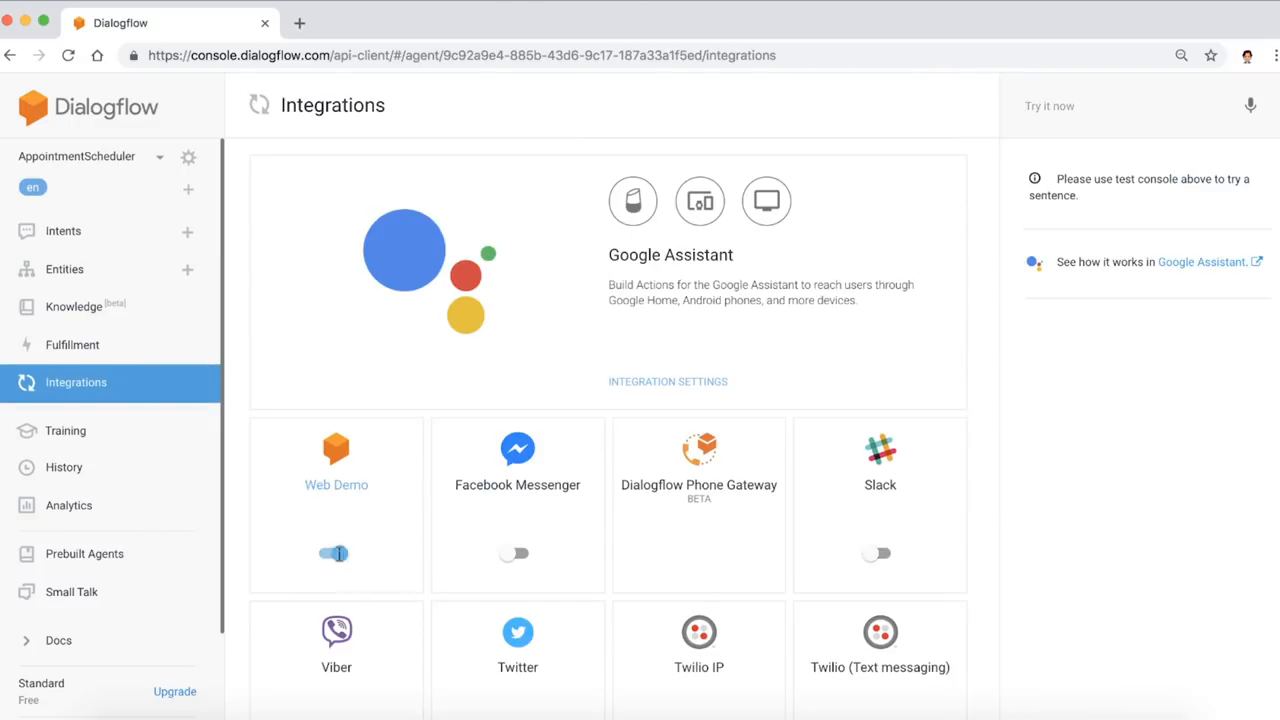
pyautogui.click(336, 484)
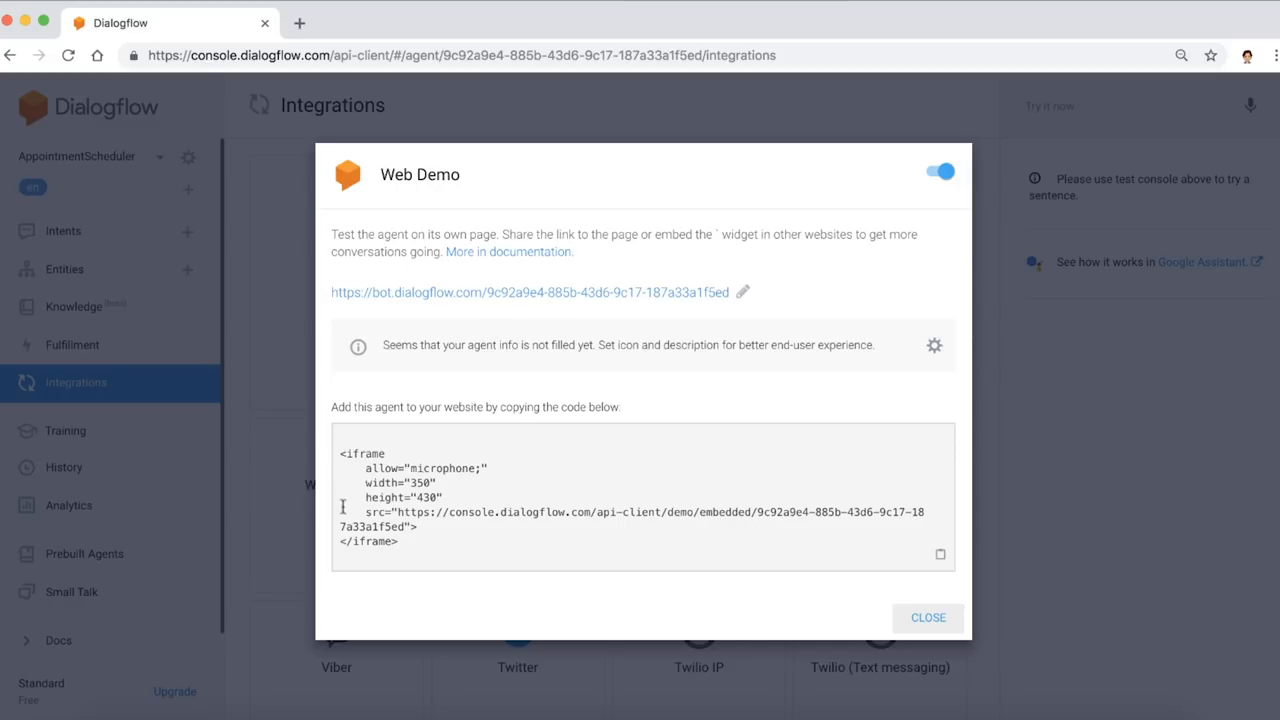
pyautogui.moveTo(400, 520)
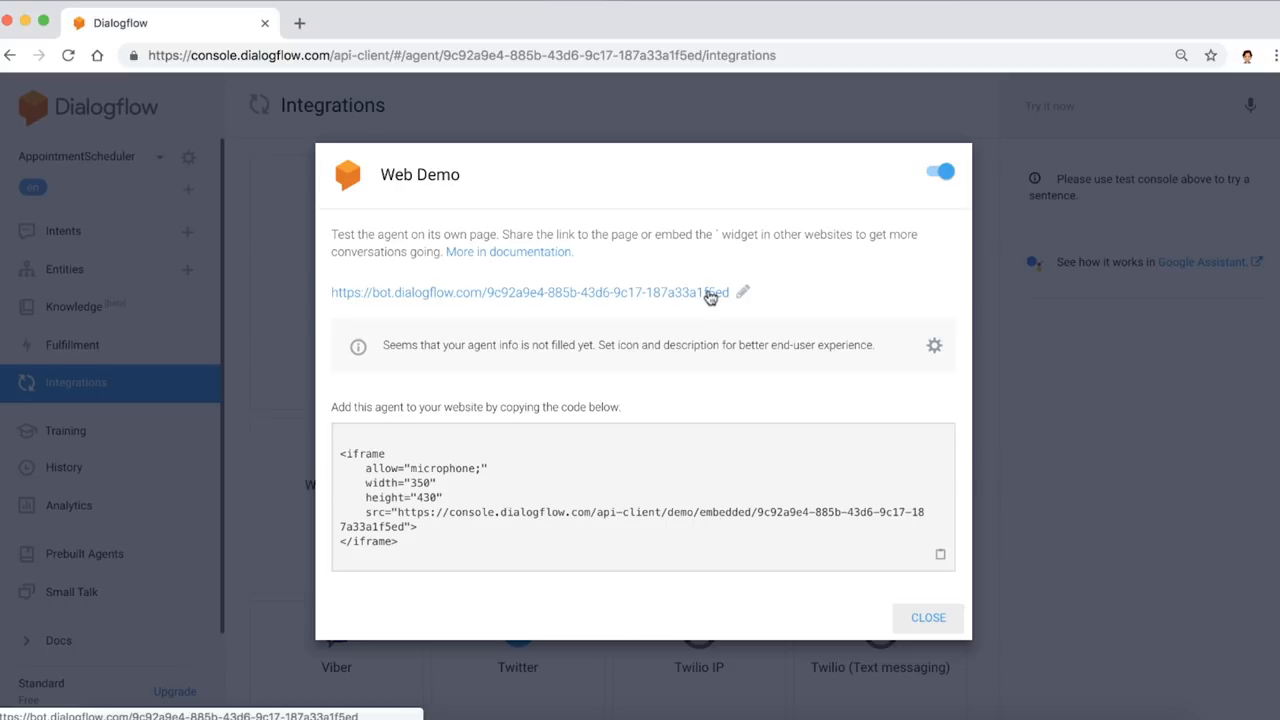
pyautogui.click(524, 292)
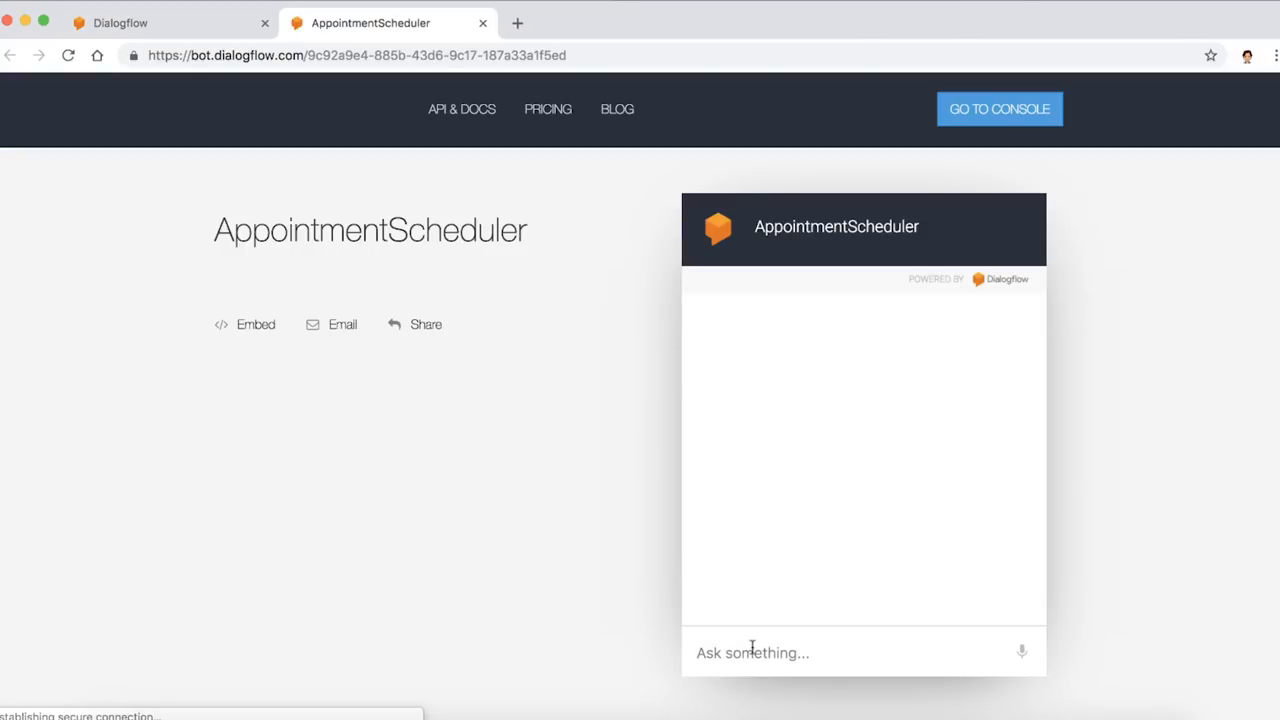
# - Greet the demo bot with 'Hi' and ask to 'set an appointment'
pyautogui.write('Hi')
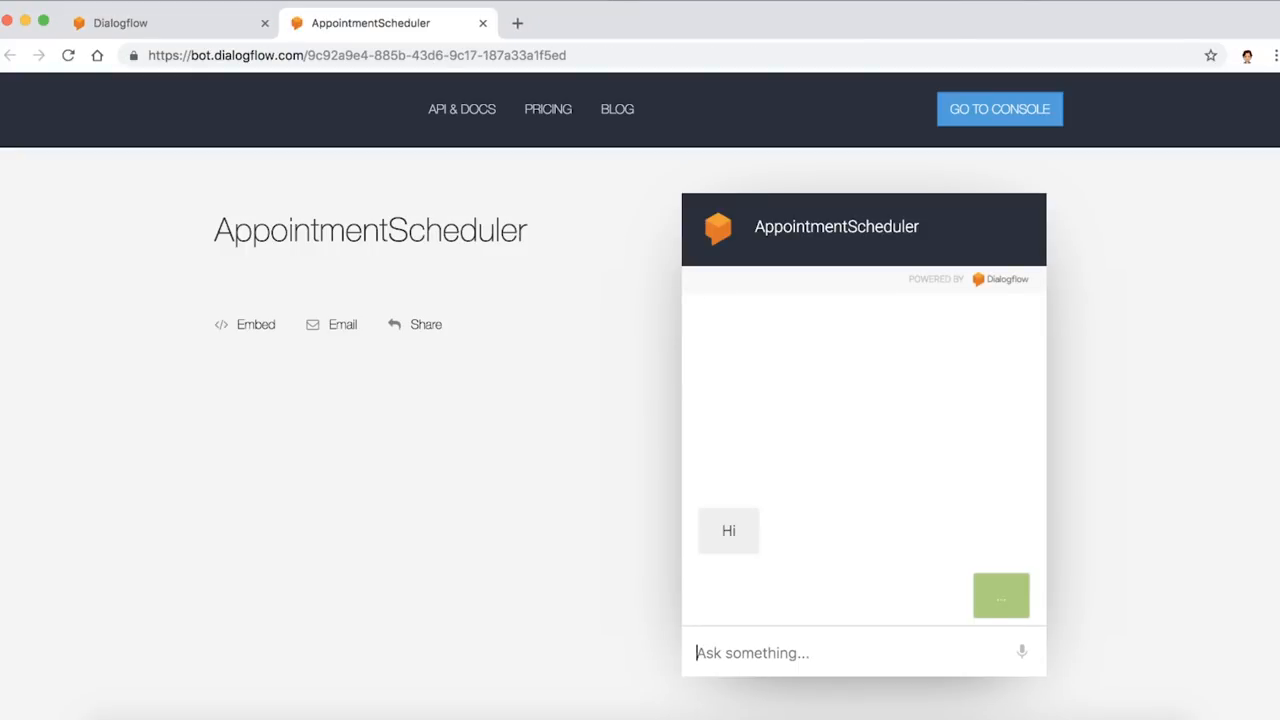
pyautogui.write('set an appoint')
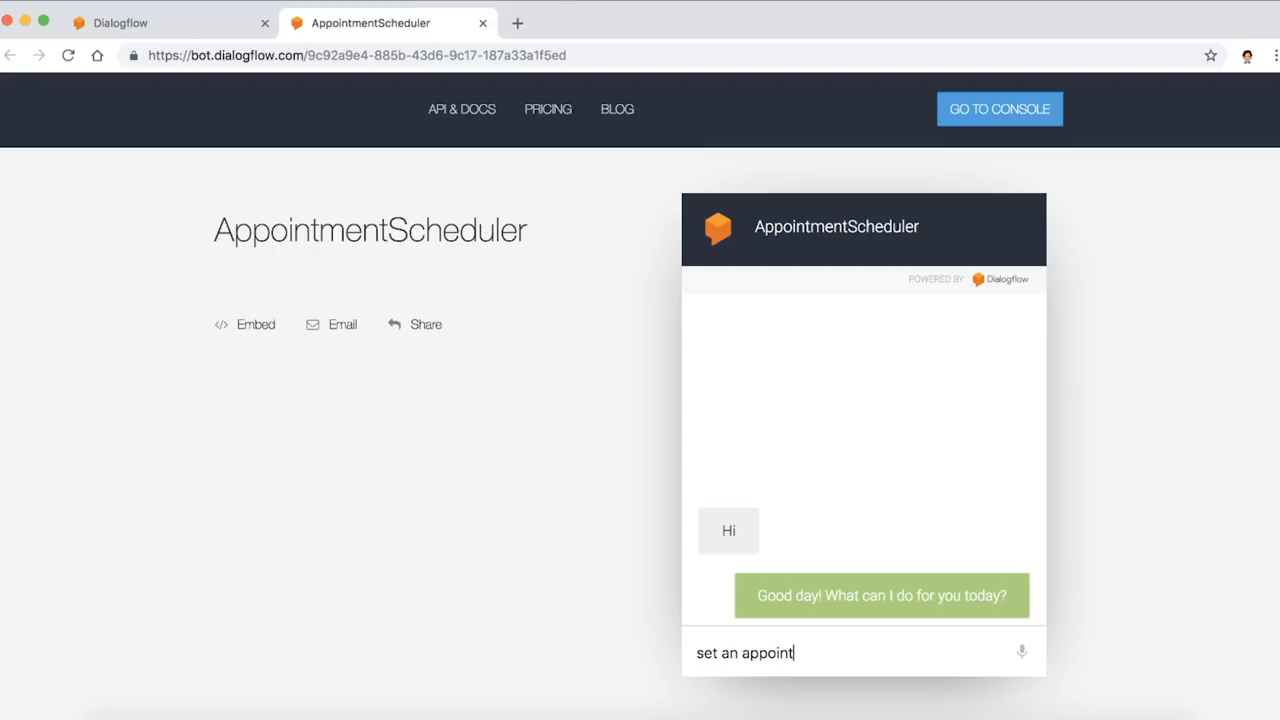